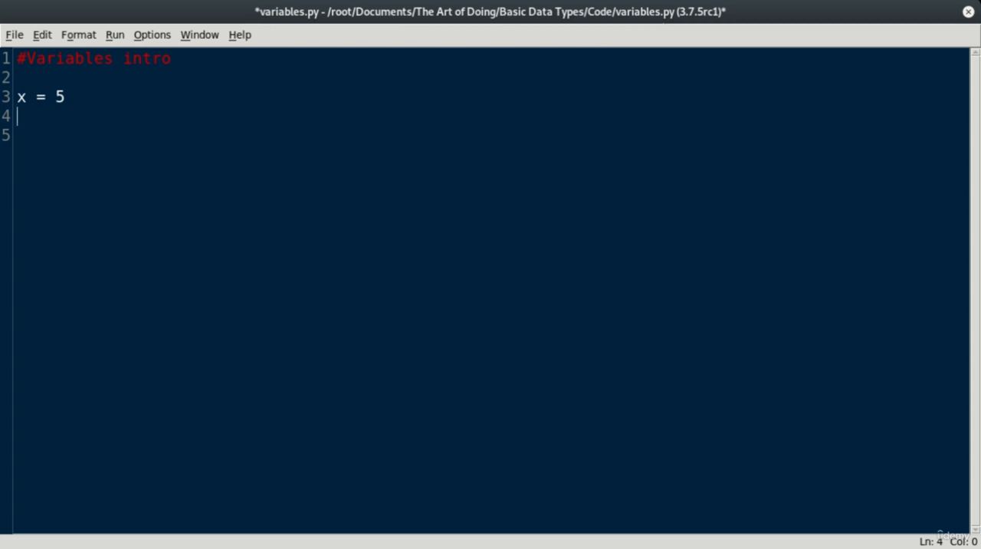
mouse_move(22, 101)
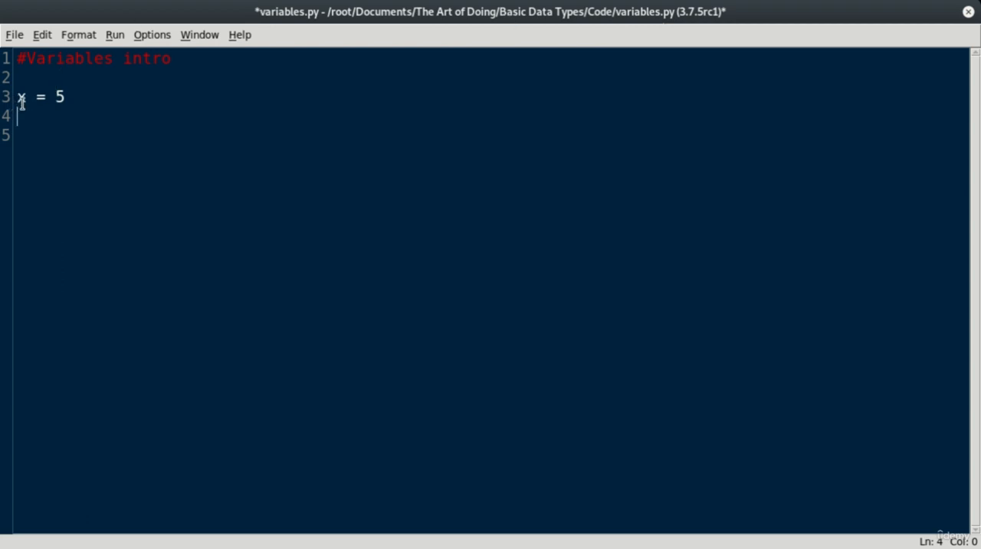
mouse_move(114, 110)
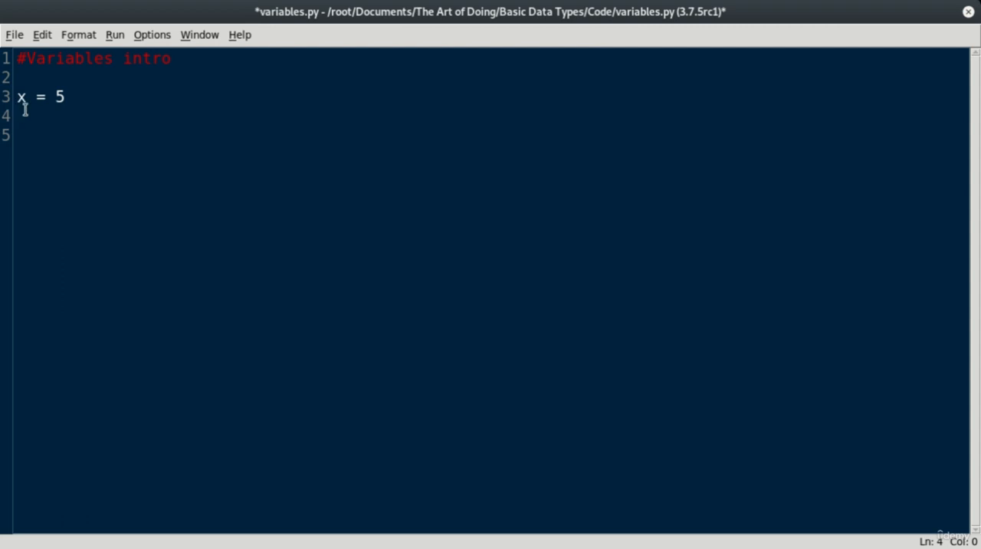
mouse_move(71, 105)
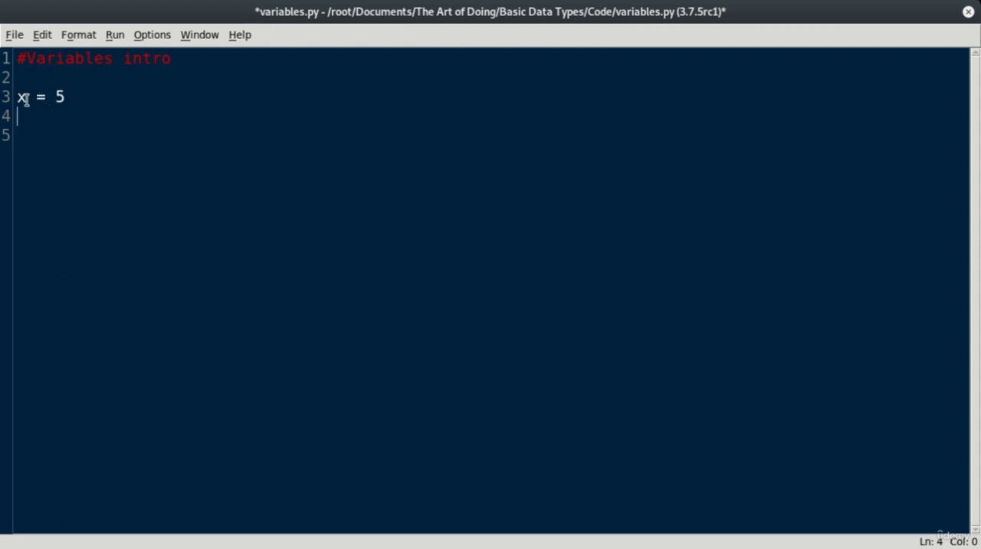
Write print(5) on line 5 and print(x) on line 6, then save variables.py
text(print)
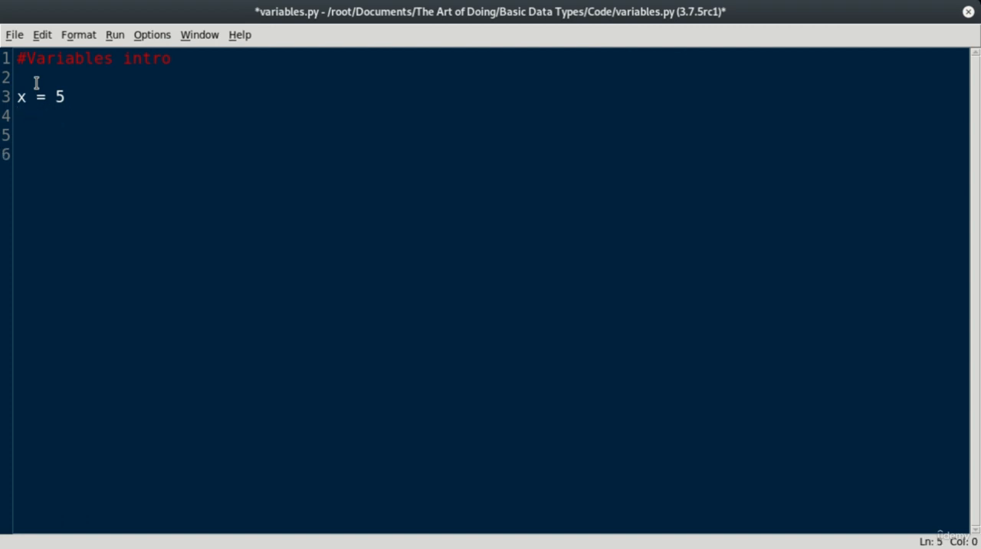
text(print(5))
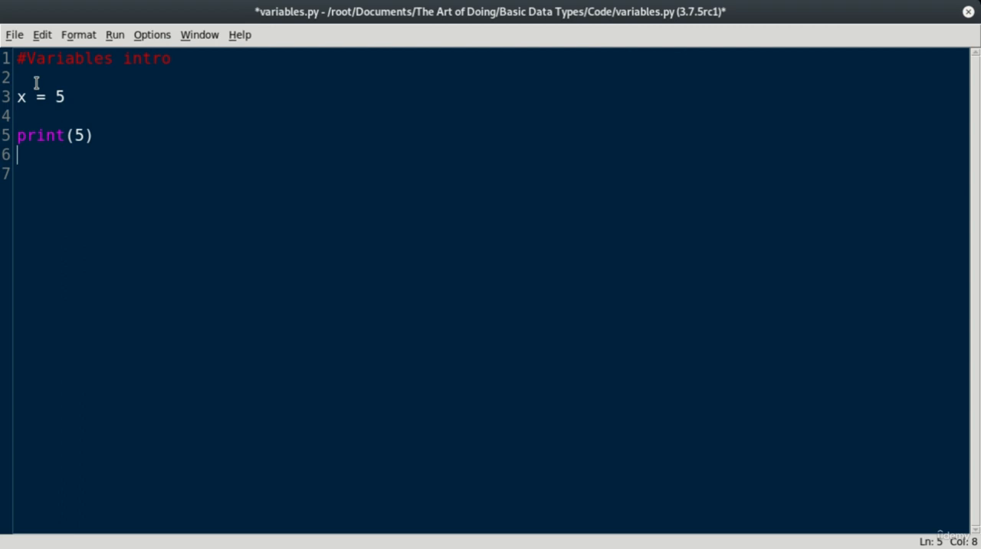
mouse_move(88, 100)
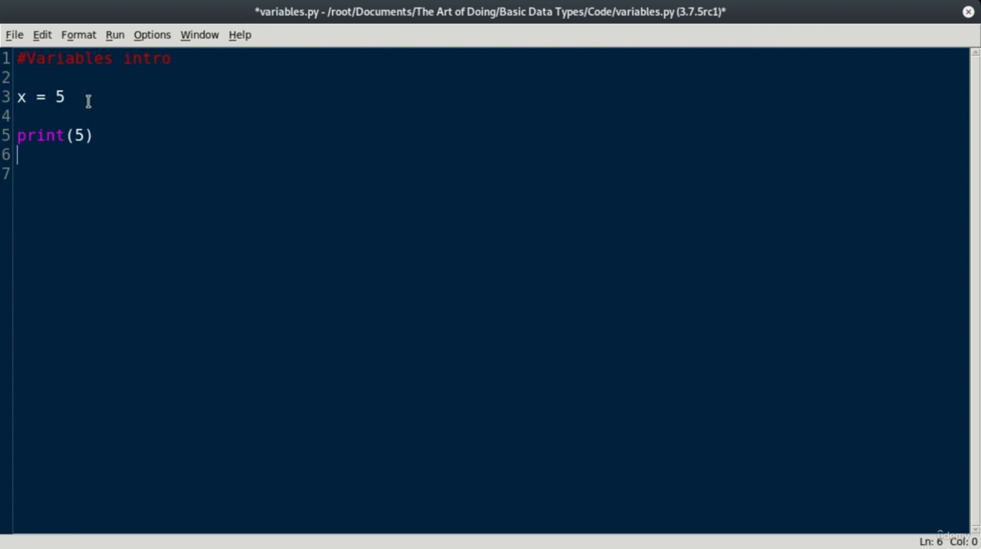
key(F5)
text(pr)
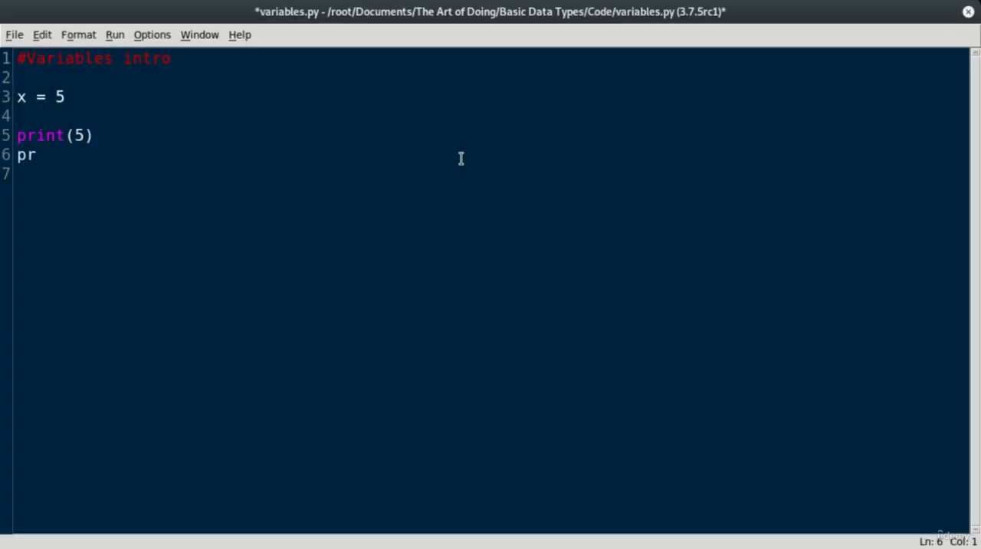
text(int(x))
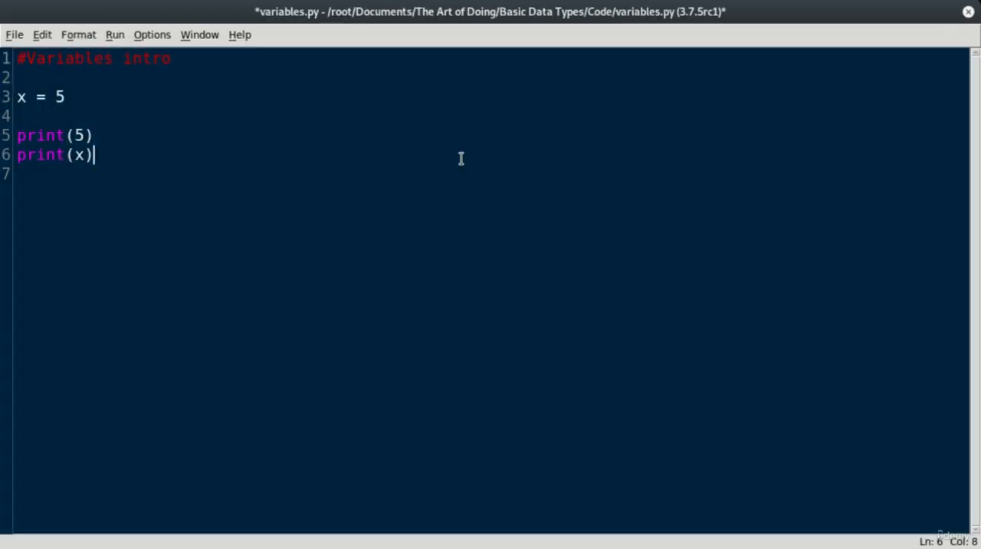
mouse_move(100, 141)
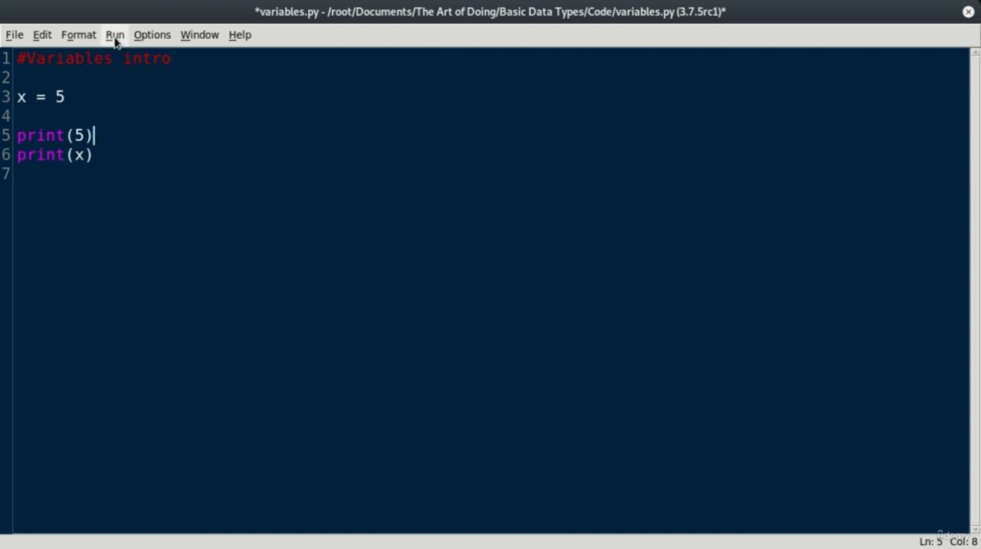
mouse_move(194, 130)
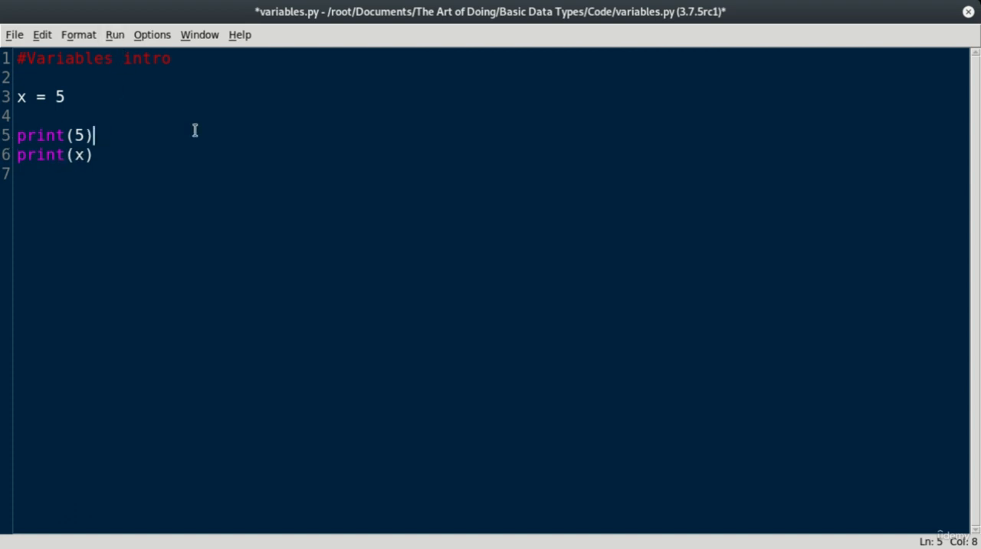
key(F5)
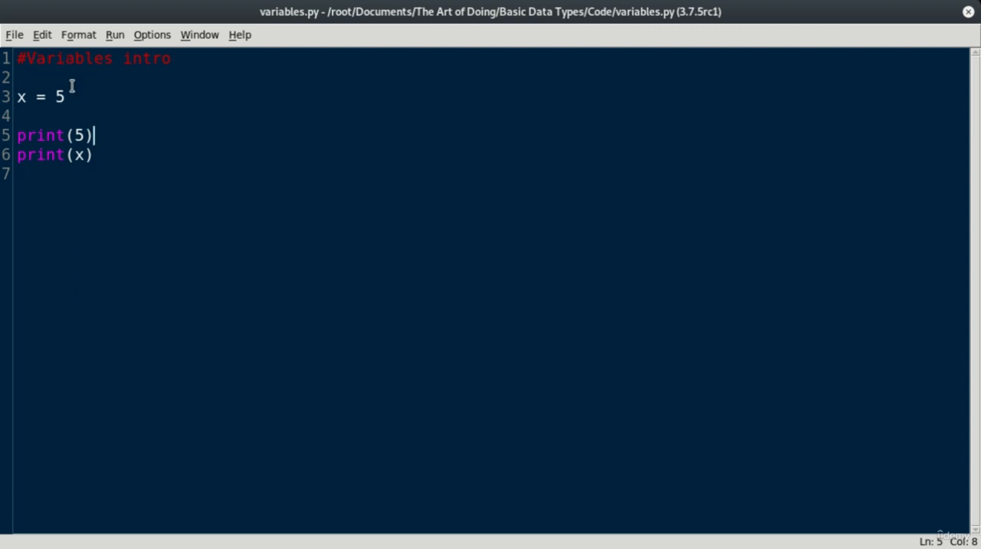
Insert print("x") below print(x), save, and add a blank line after it
click(93, 154)
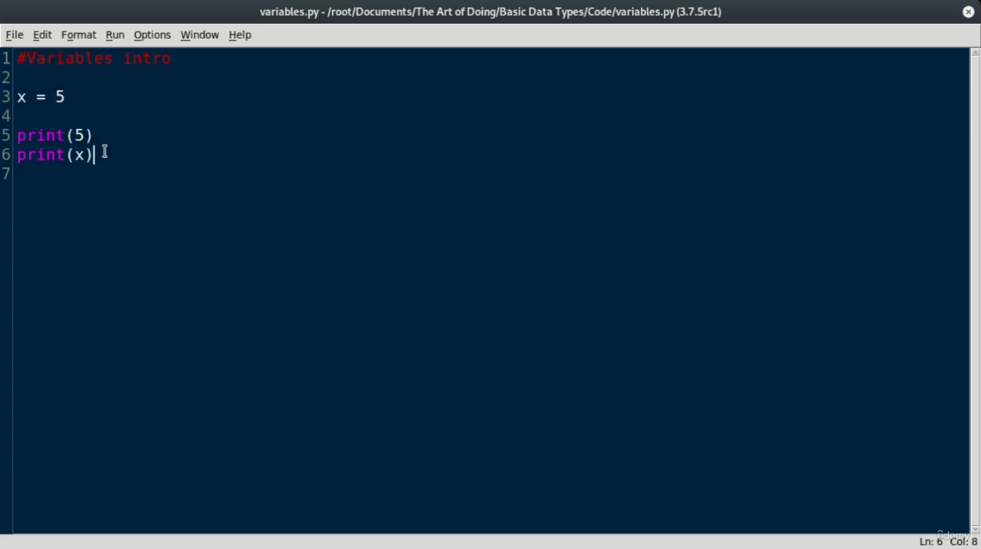
text(print()
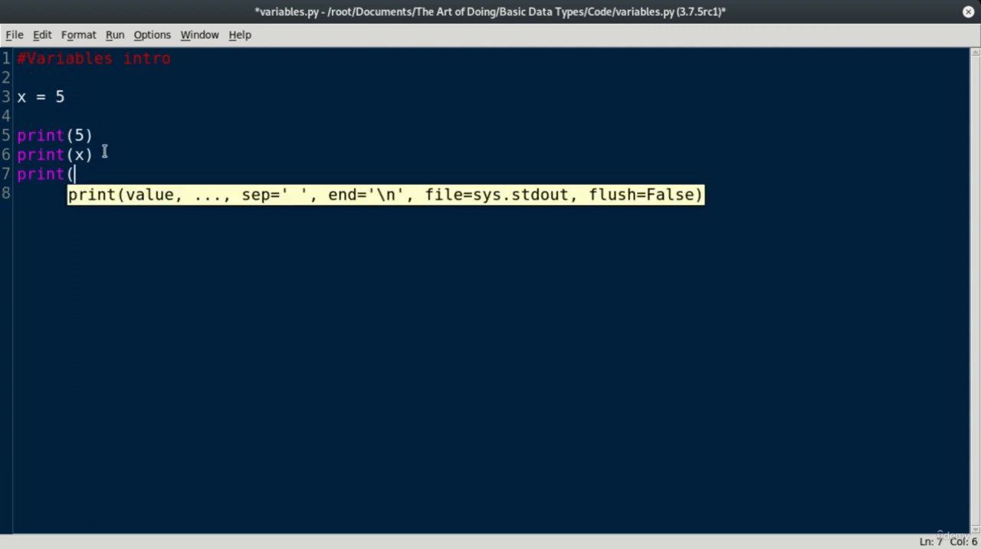
text("x"))
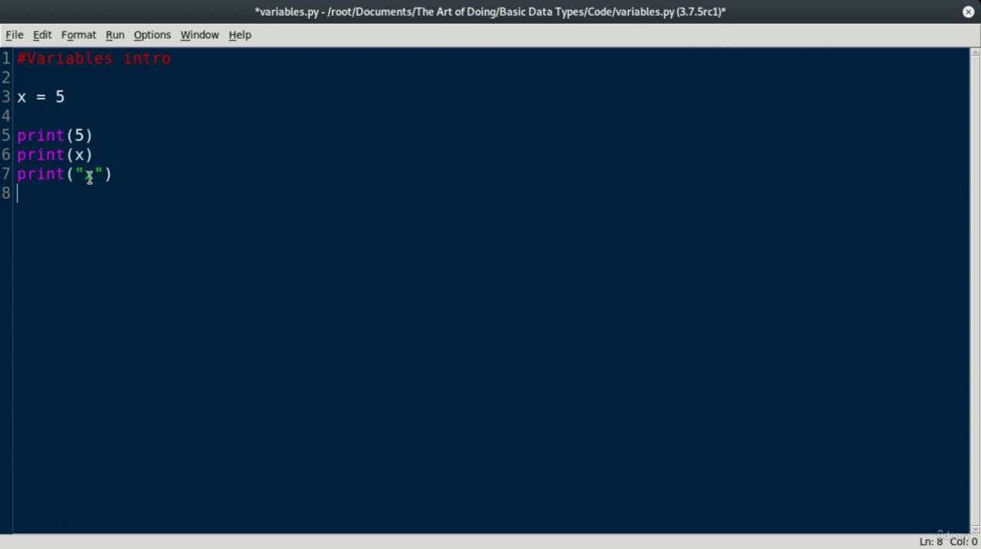
mouse_move(132, 77)
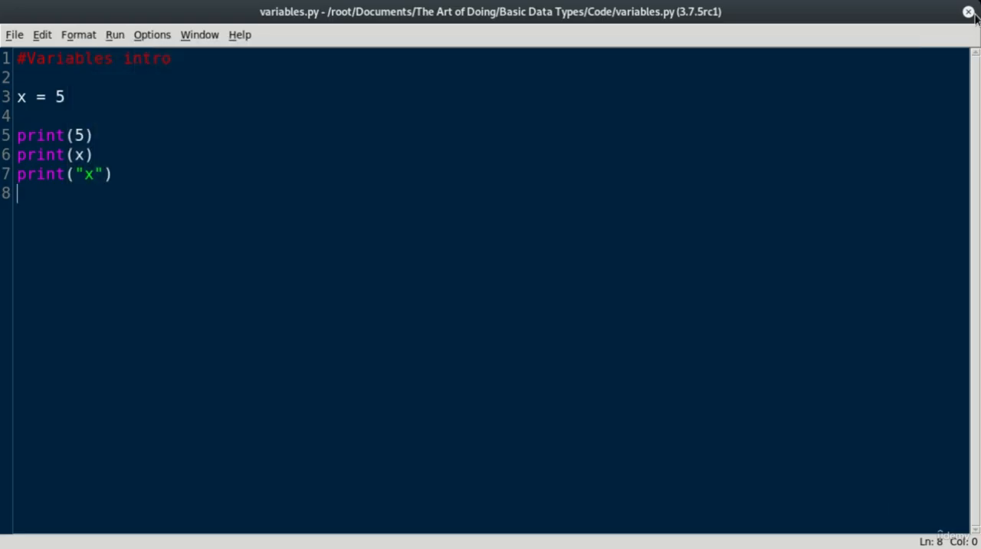
key(Return)
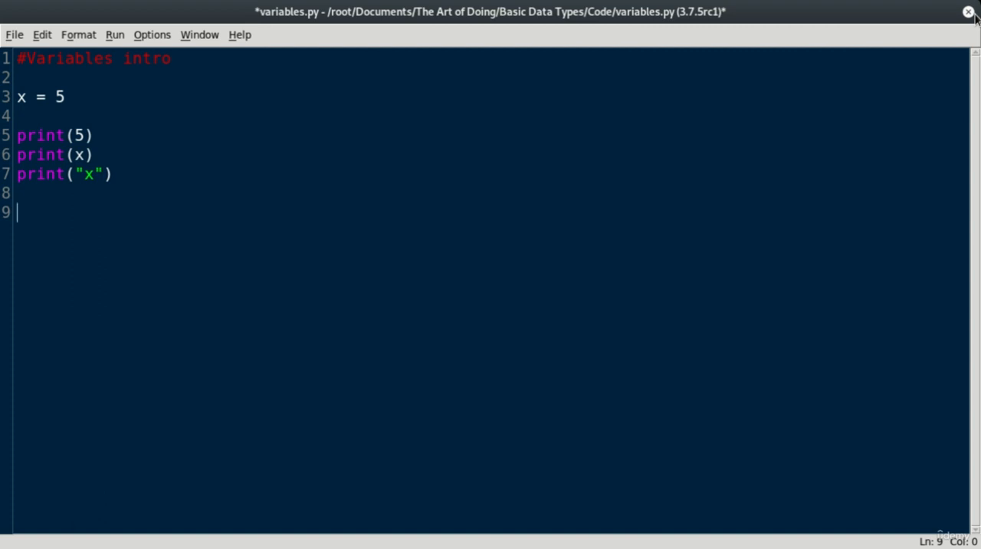
mouse_move(206, 201)
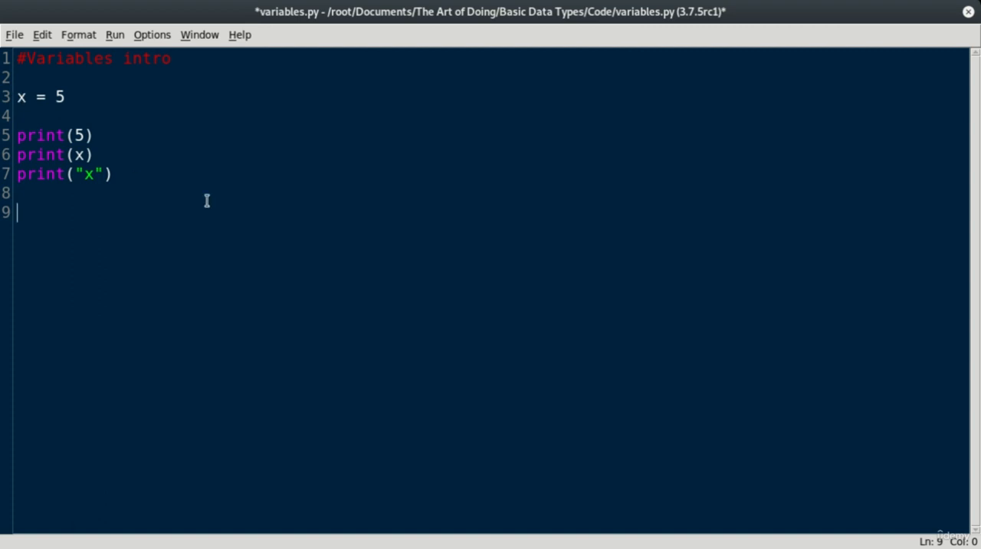
Assign x = "Hello world!", print it, and run the script to show 5, 5, x, Hello world!
text(x =)
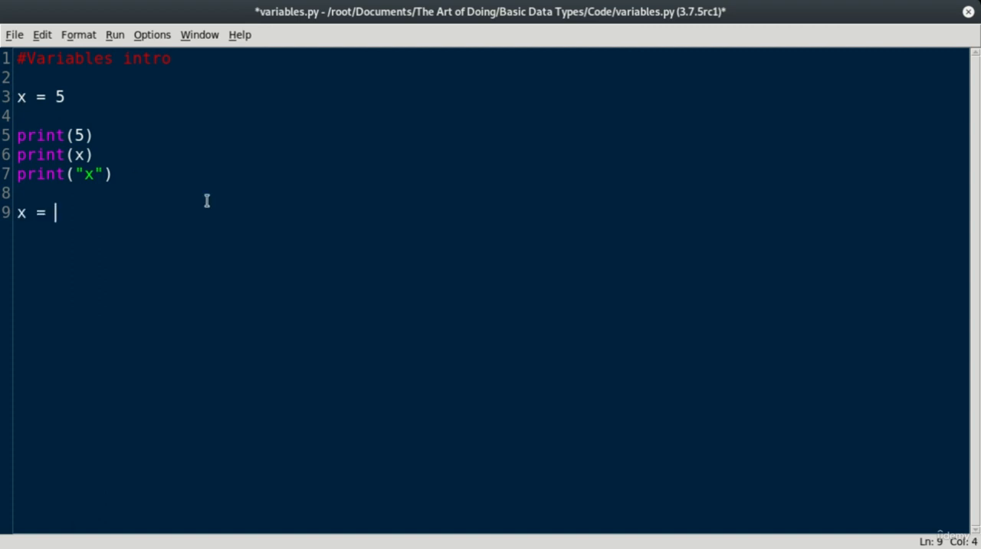
text("Hello)
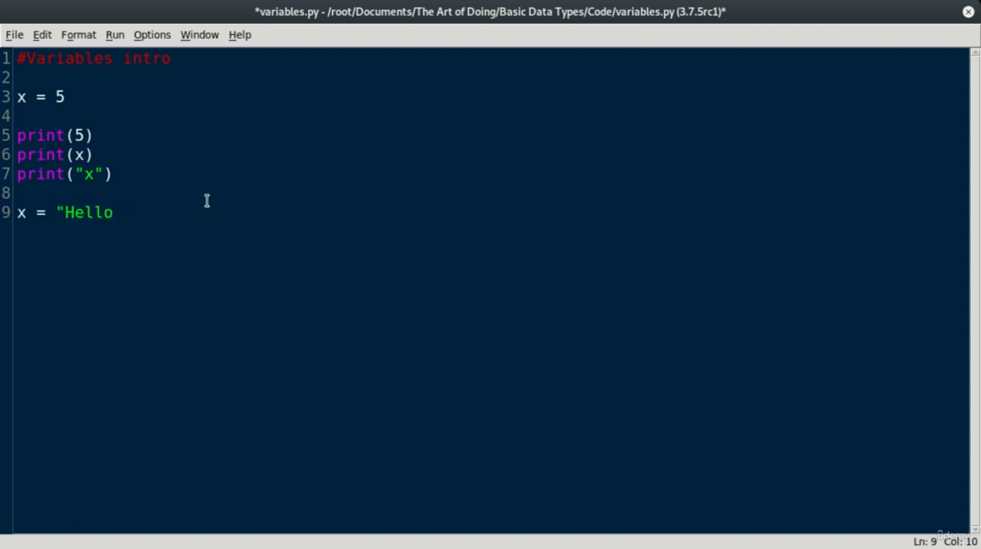
text(world!")
text(prin)
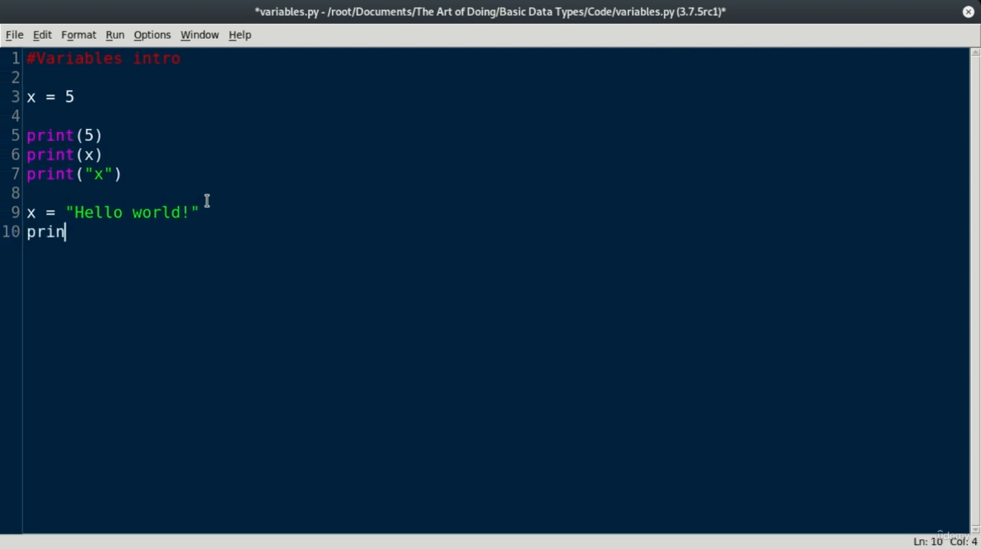
text(t(x))
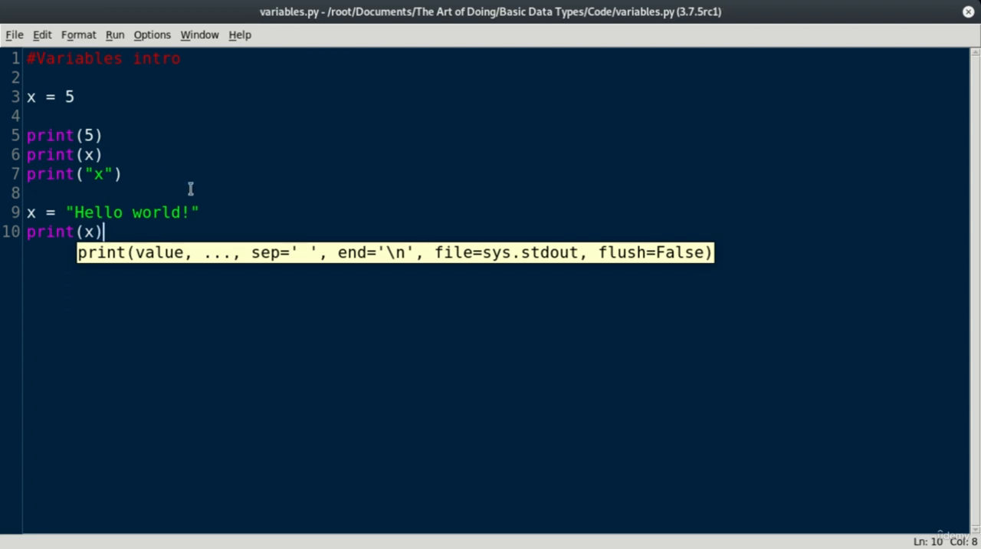
key(F5)
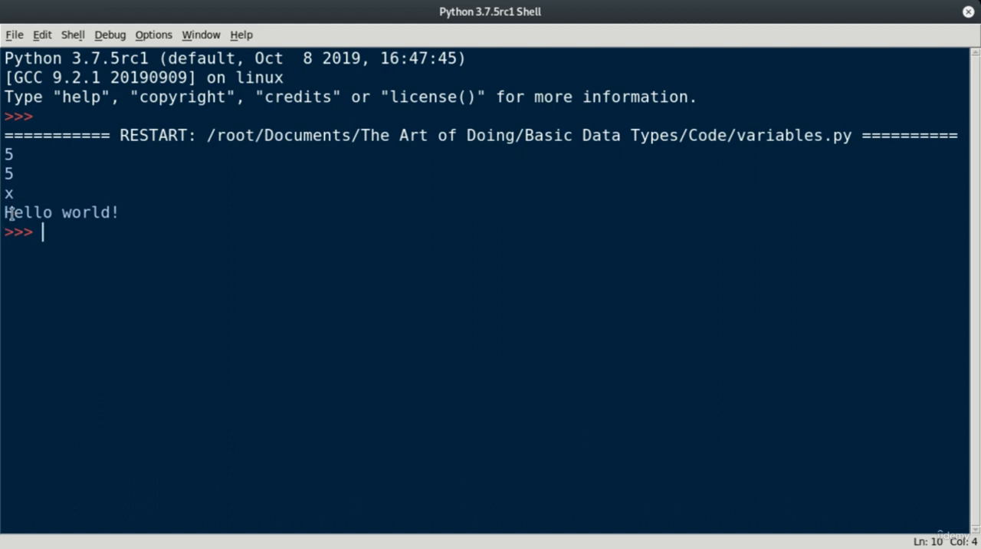
mouse_move(136, 213)
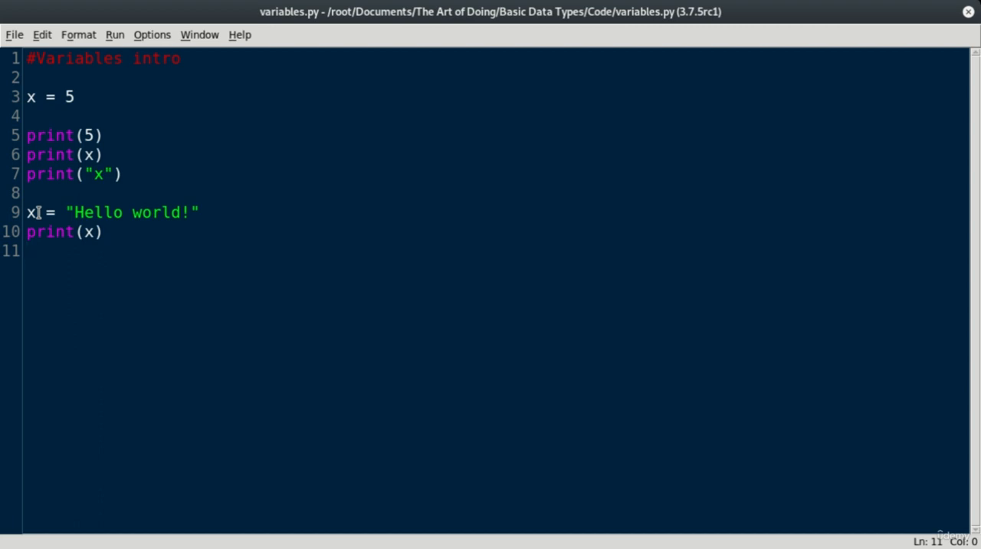
Rename x to message on line 9, print message on line 10, then save and run
click(29, 212)
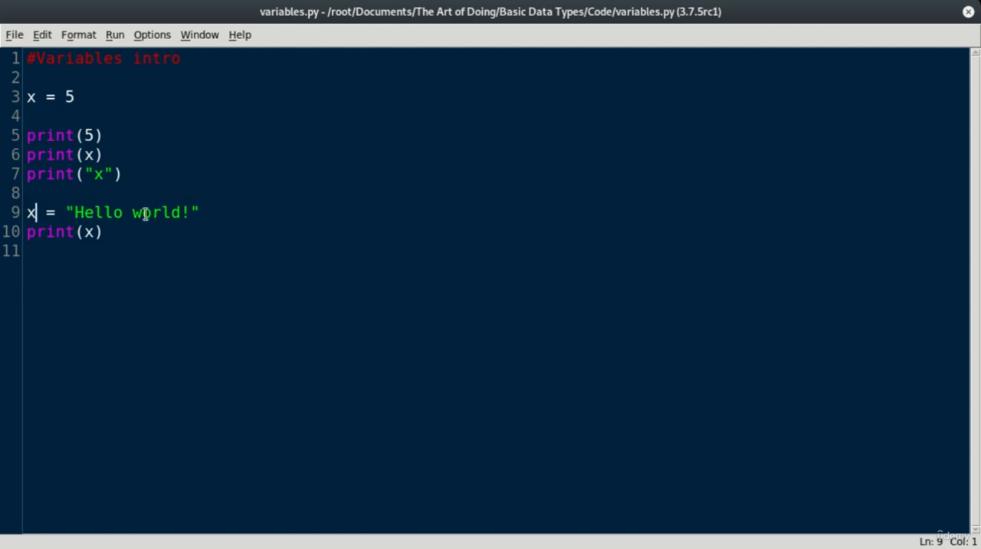
text(messag)
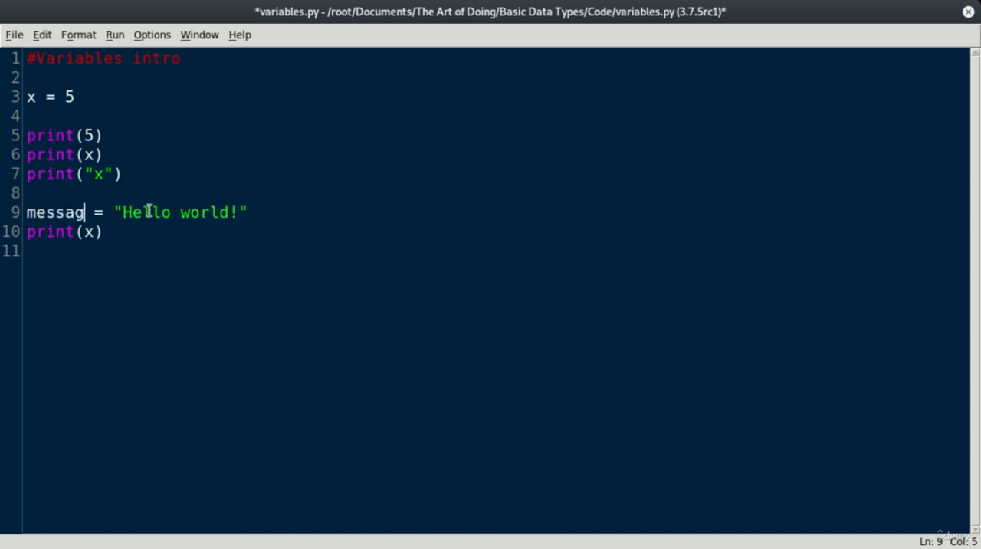
text(e)
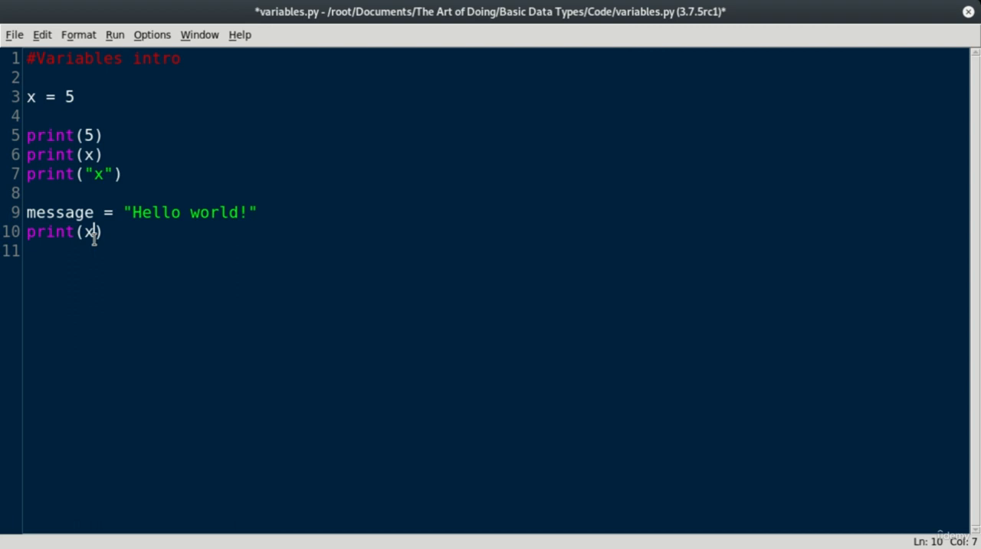
key(BackSpace)
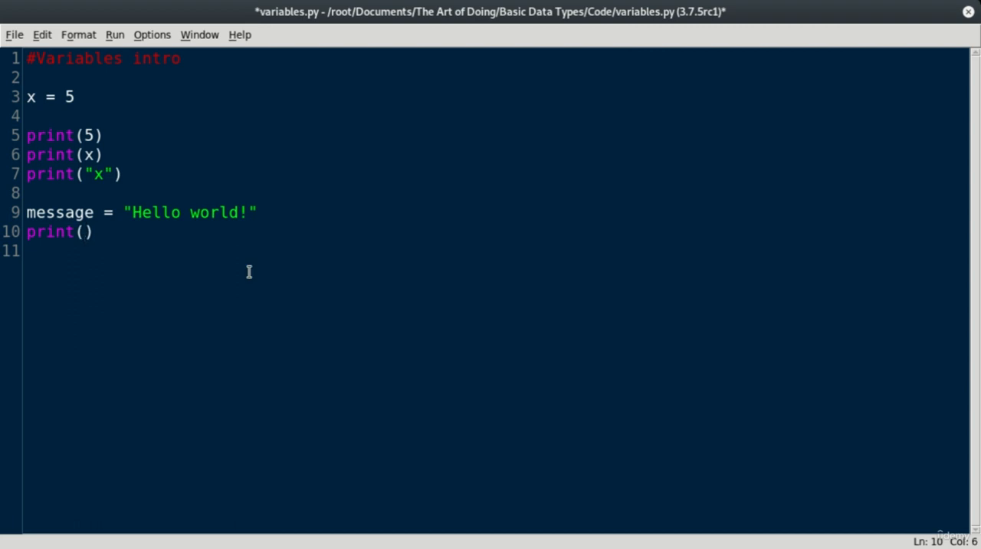
text(mes)
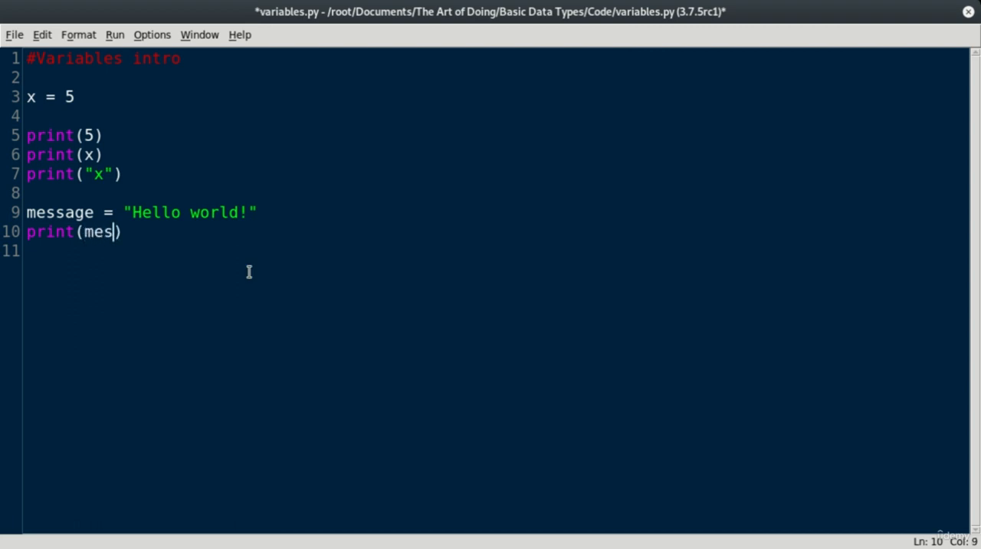
text(sage))
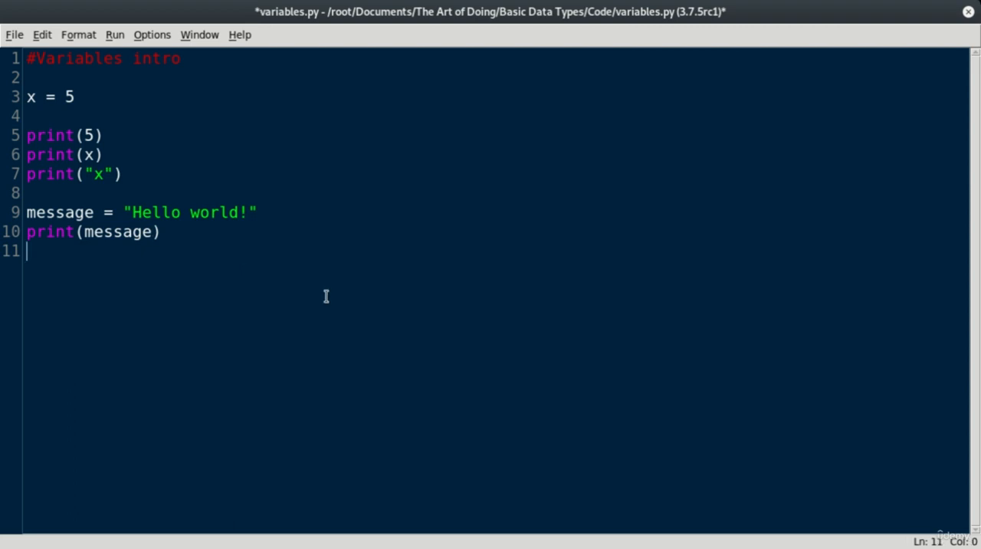
key(ctrl+s)
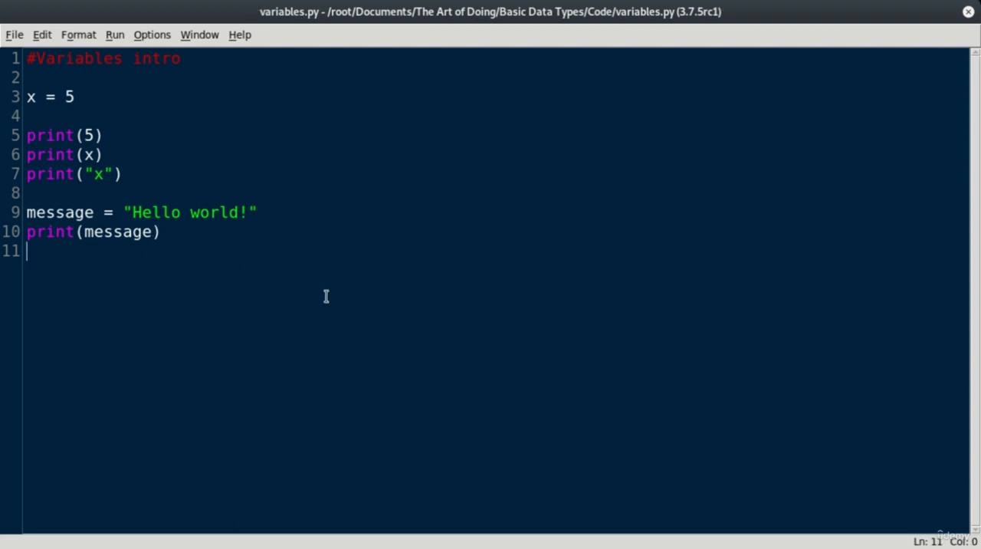
key(F5)
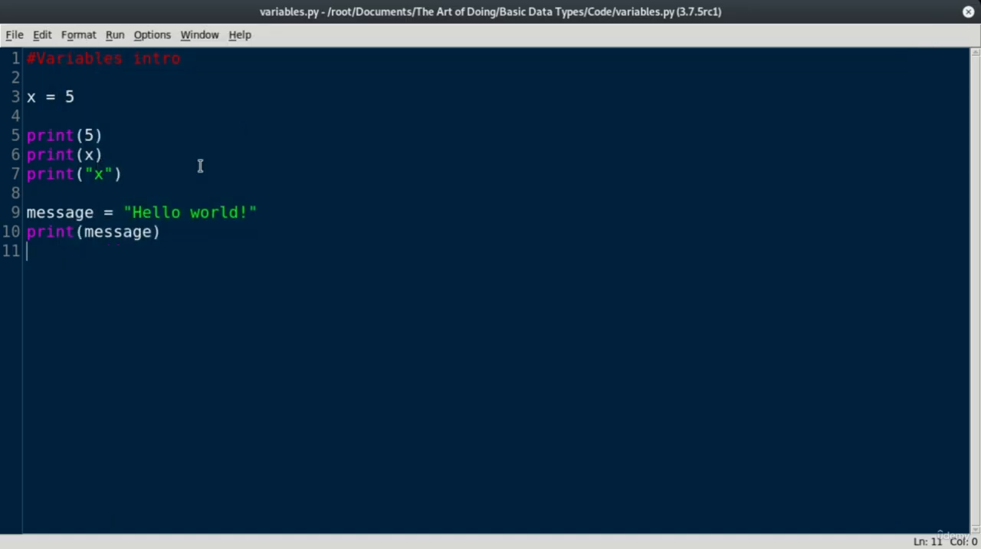
mouse_move(100, 212)
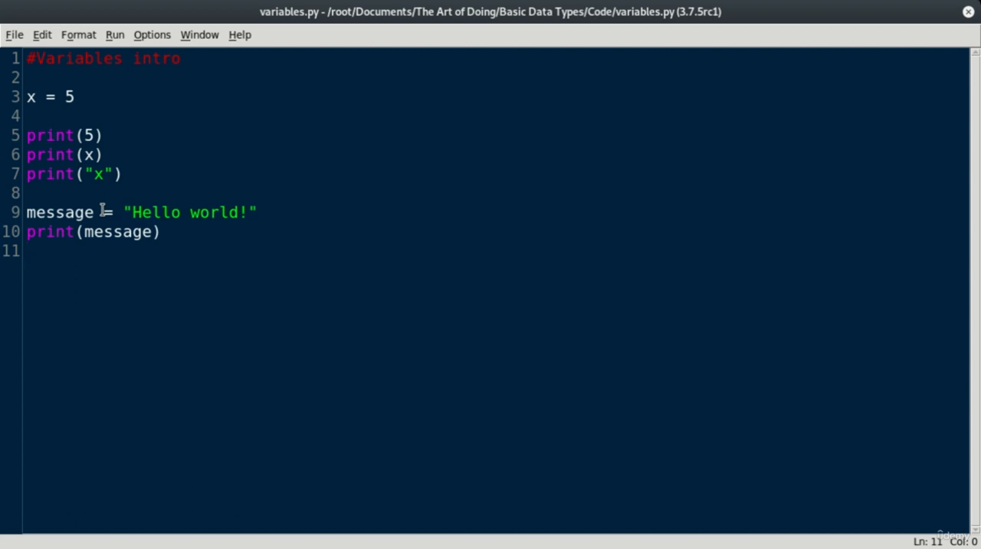
click(27, 250)
text(m)
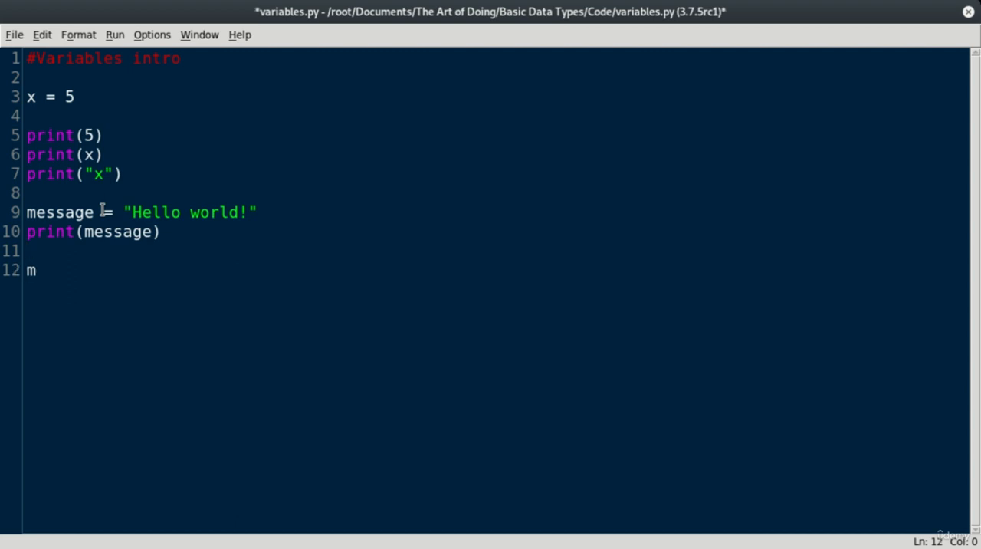
Add message = "Goodbye cruel world..." and print(message) on new lines
text(essage = ")
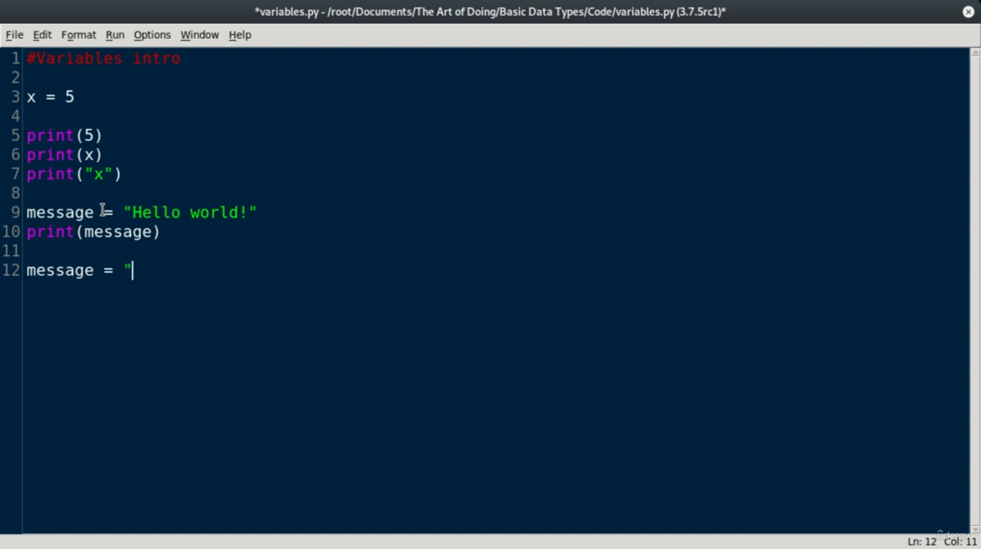
text(Goodb)
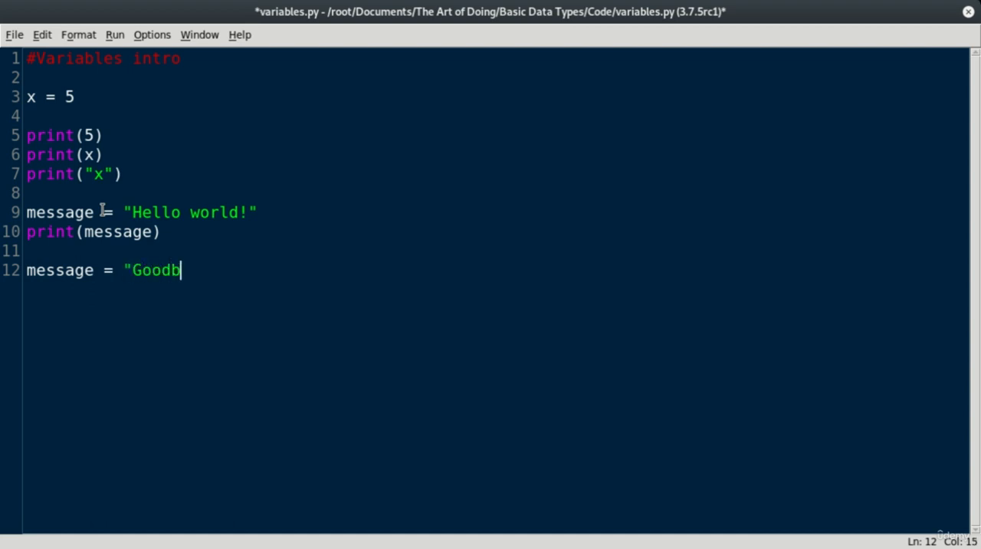
text(ye cruel world...)
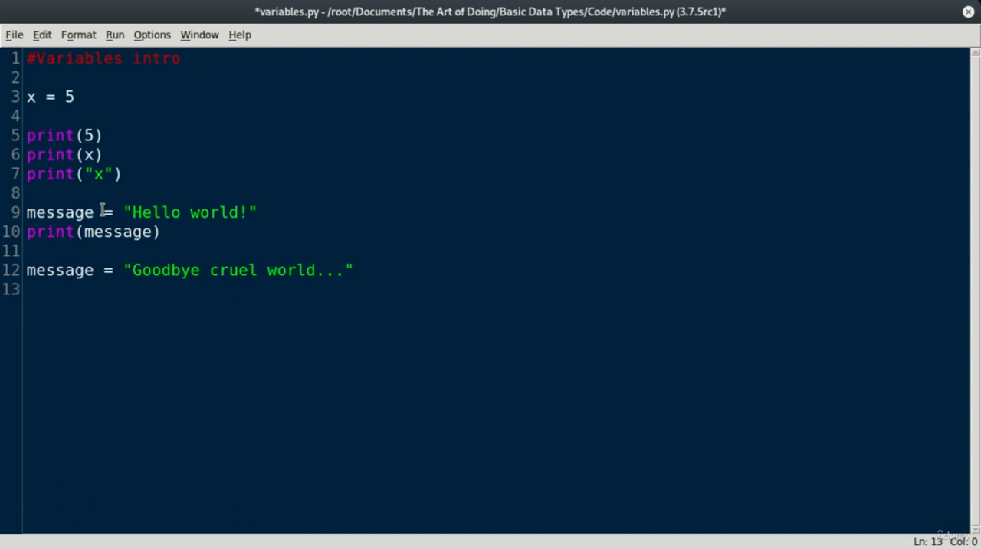
text(print(mess)
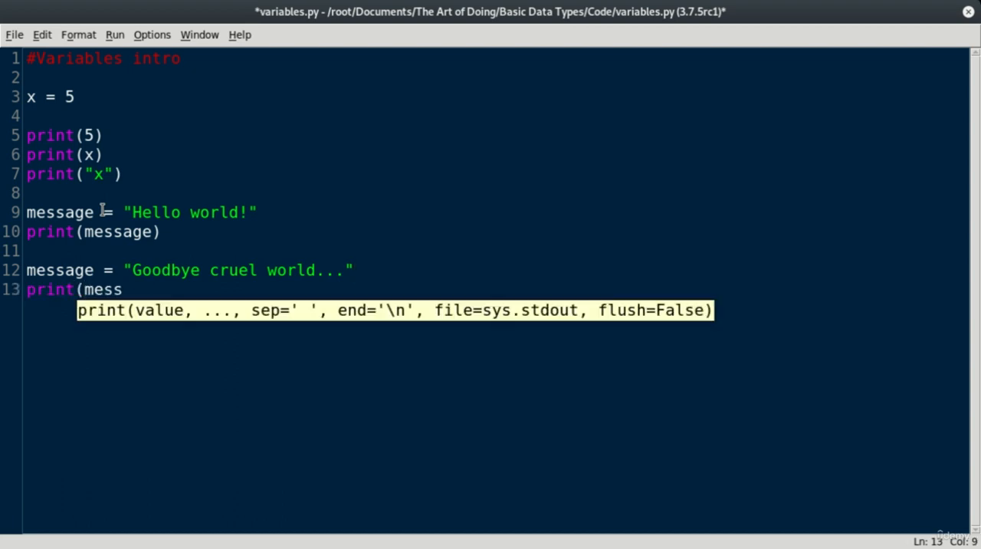
text(age))
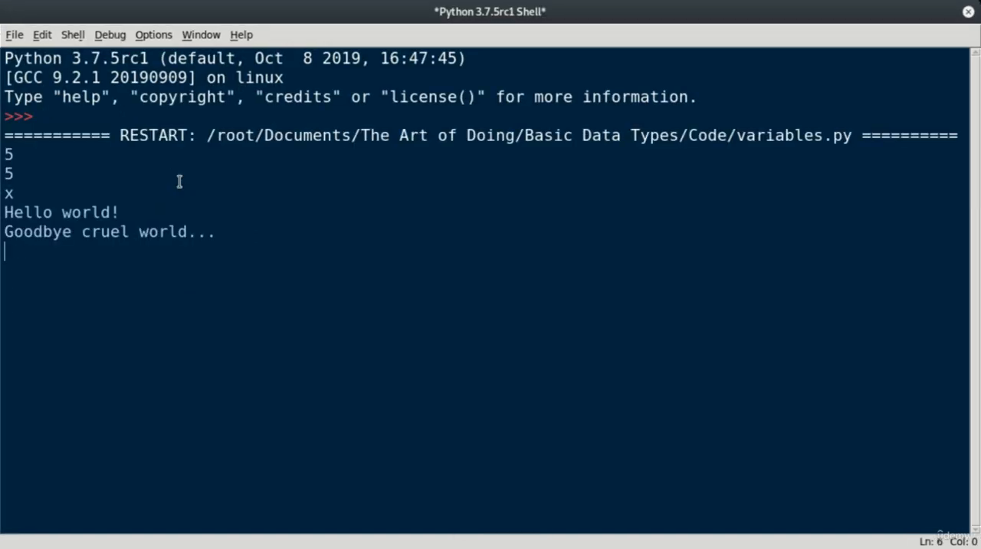
Change line 13 to print(messag) and run the module, producing a NameError
key(Return)
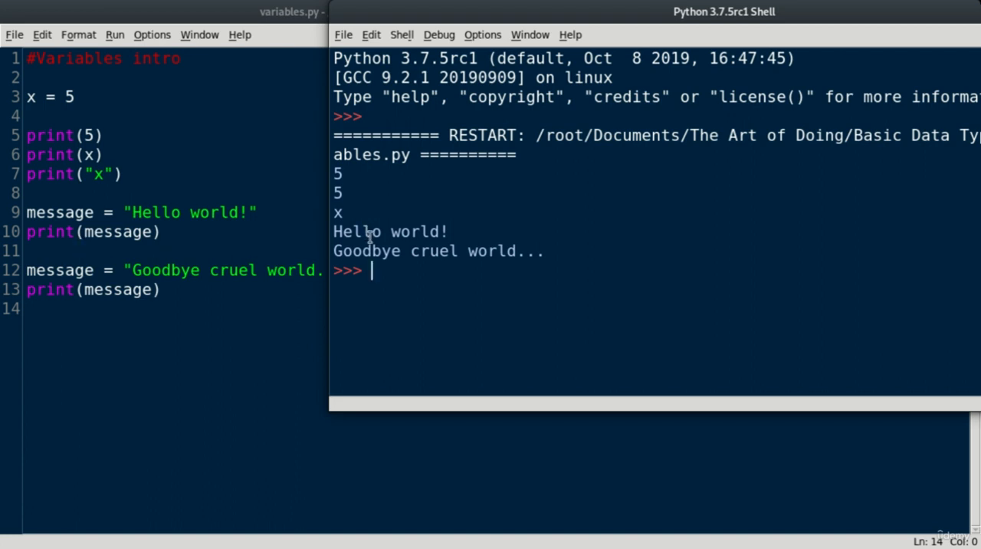
mouse_move(12, 276)
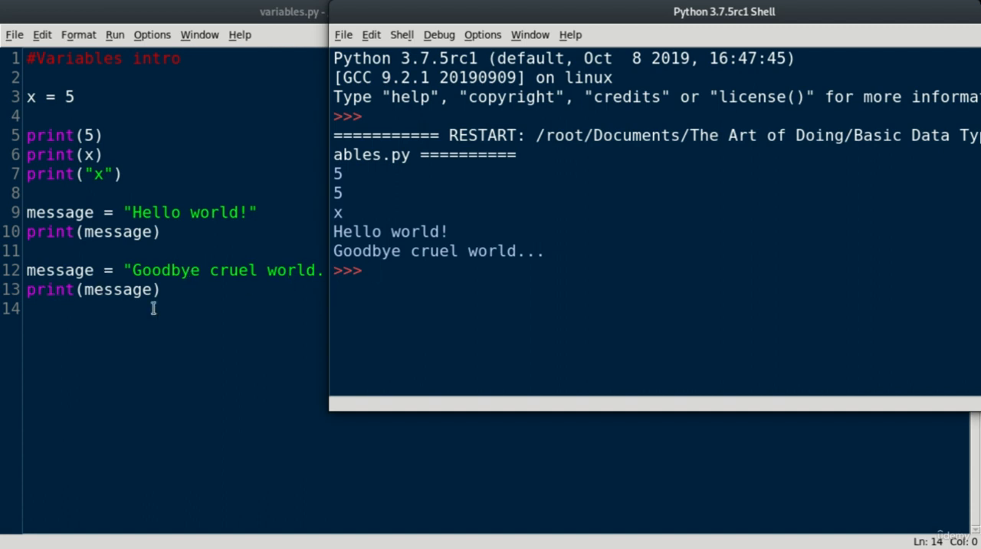
mouse_move(70, 297)
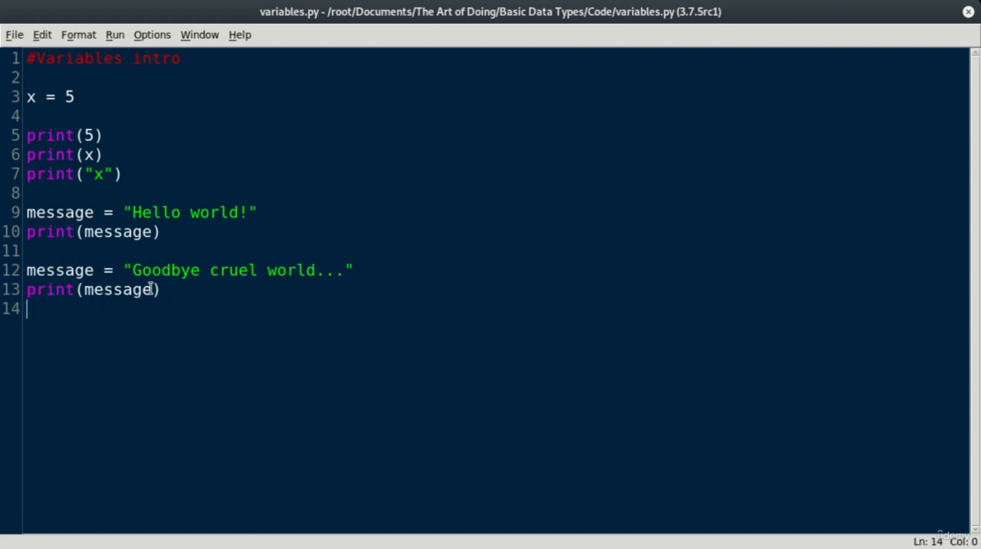
key(BackSpace)
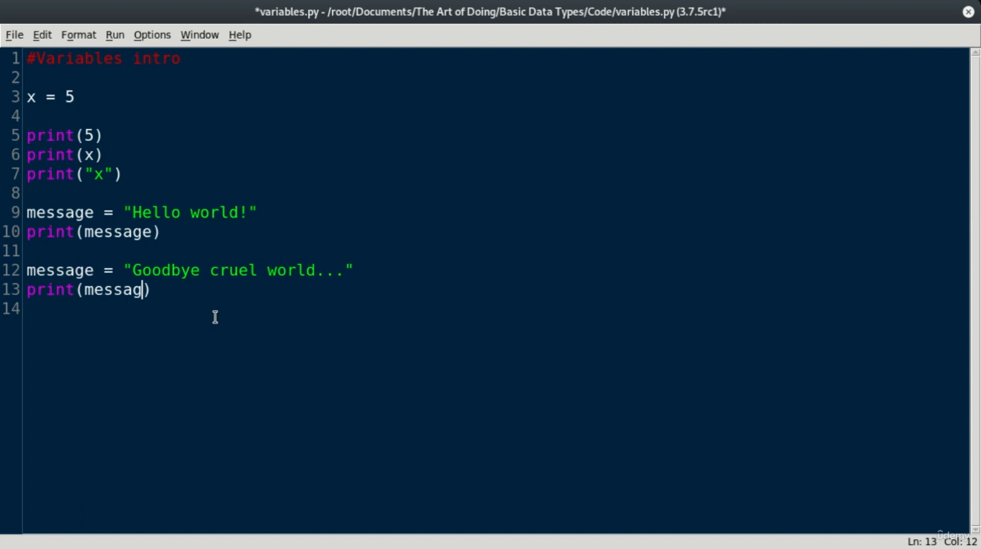
click(114, 34)
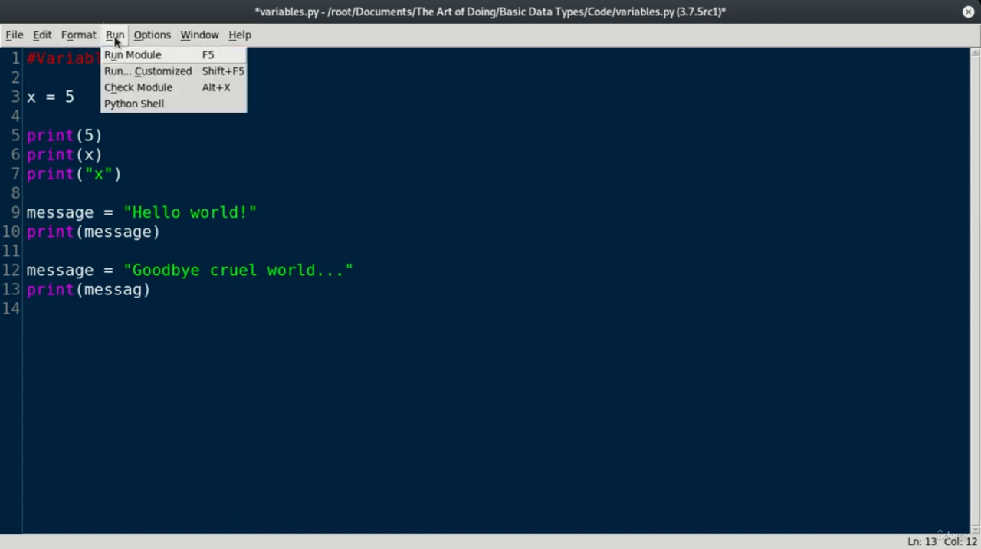
click(132, 55)
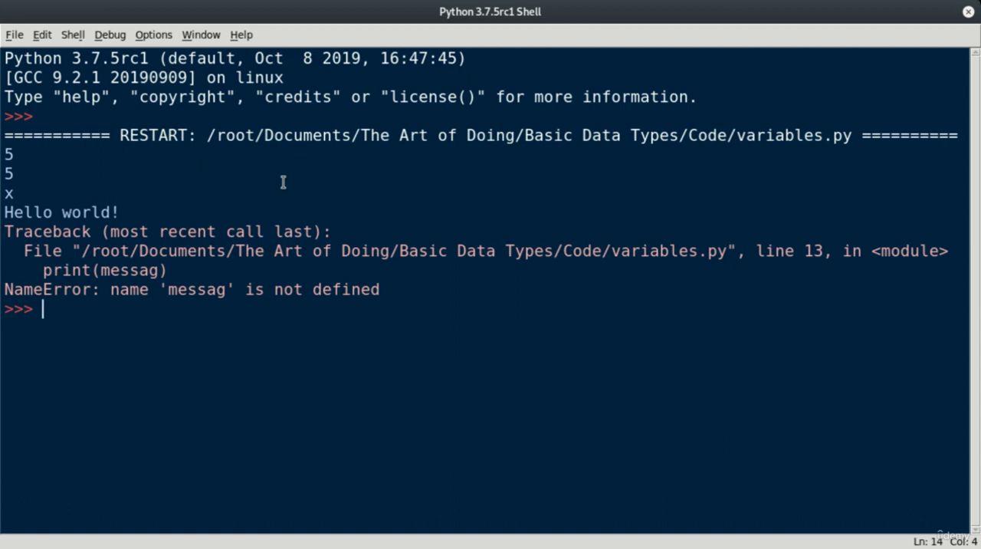
mouse_move(187, 285)
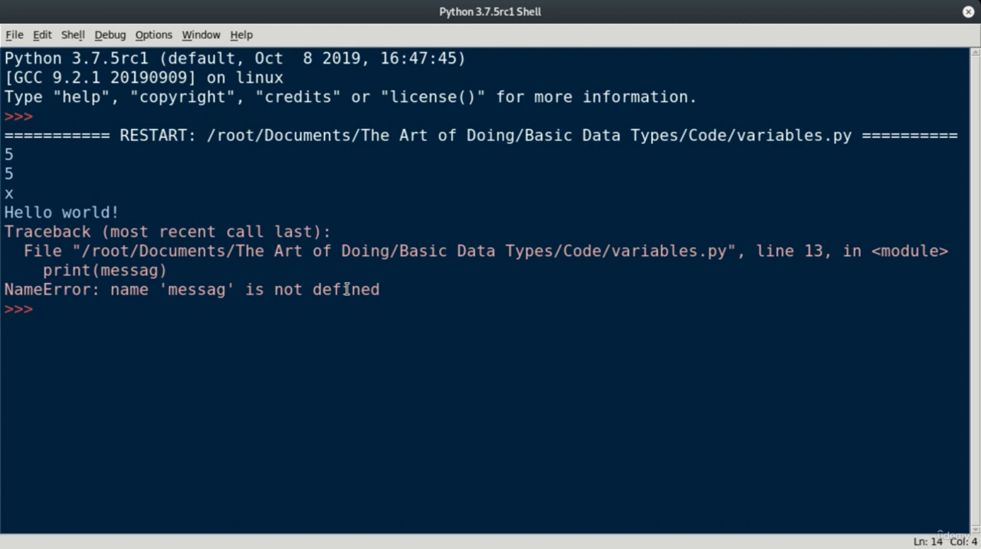
mouse_move(755, 241)
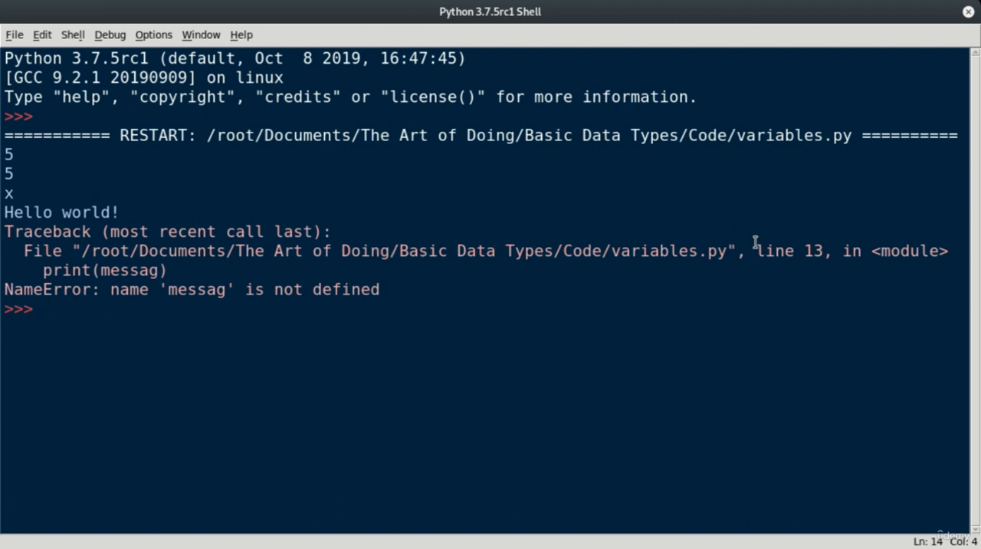
Return to the variables.py editor to restore print(message) on line 13
double_click(775, 251)
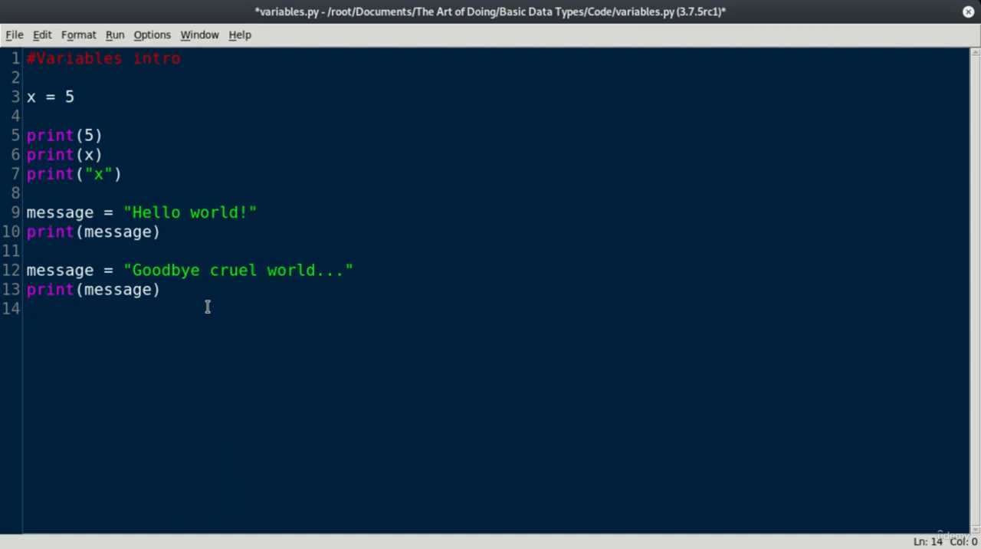
Add blank lines 14 and 15 below print(message)
click(26, 307)
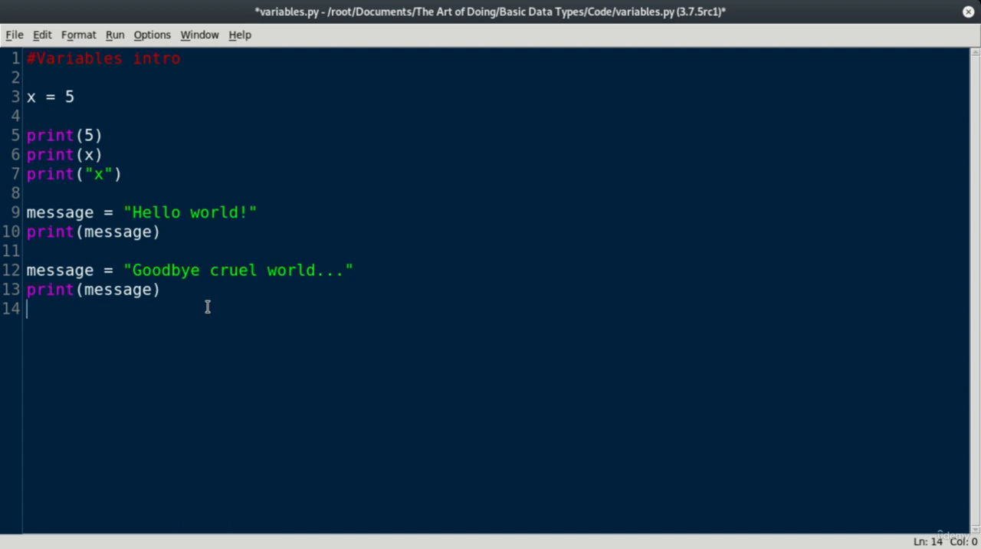
key(Return)
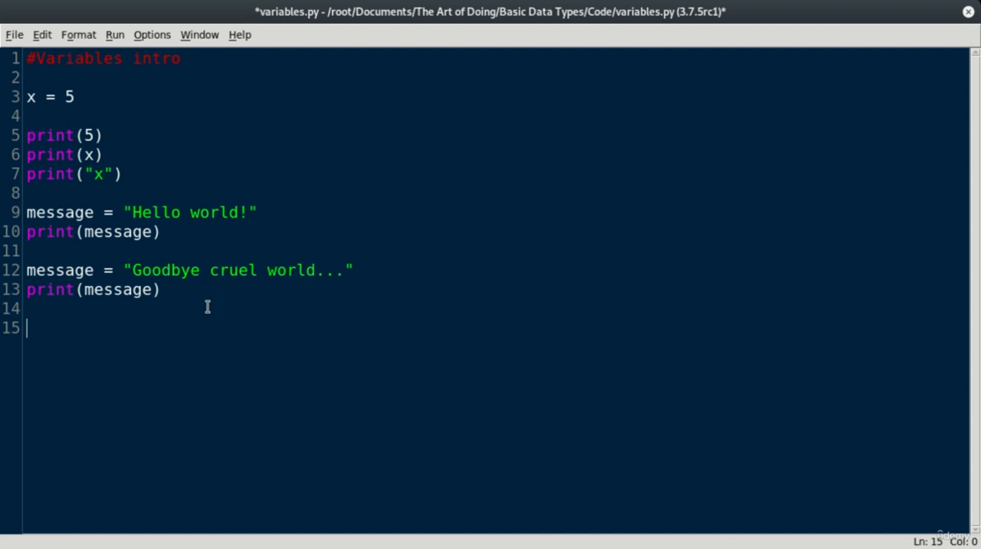
Add print = "Happy dance." and print(print), save, and run to get a TypeError
text(print)
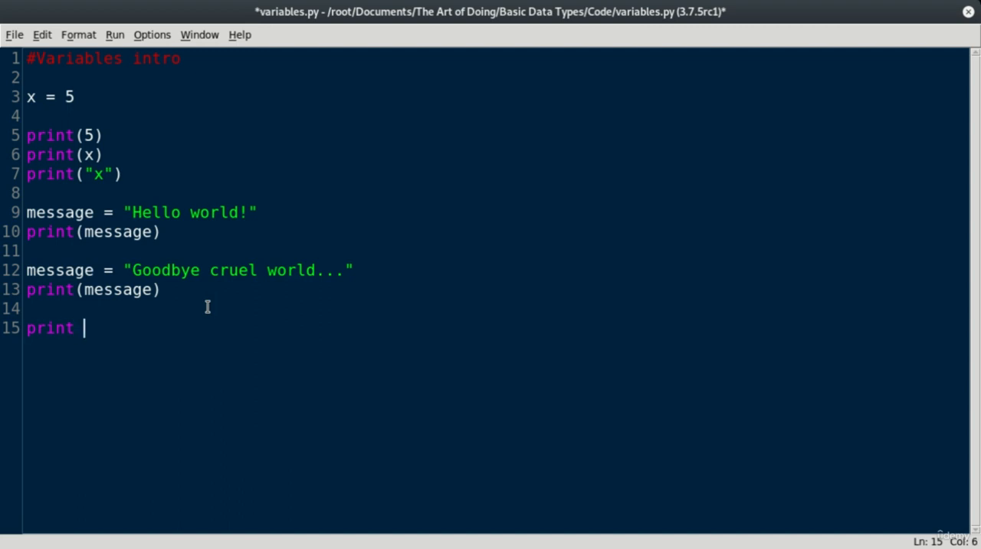
text(=)
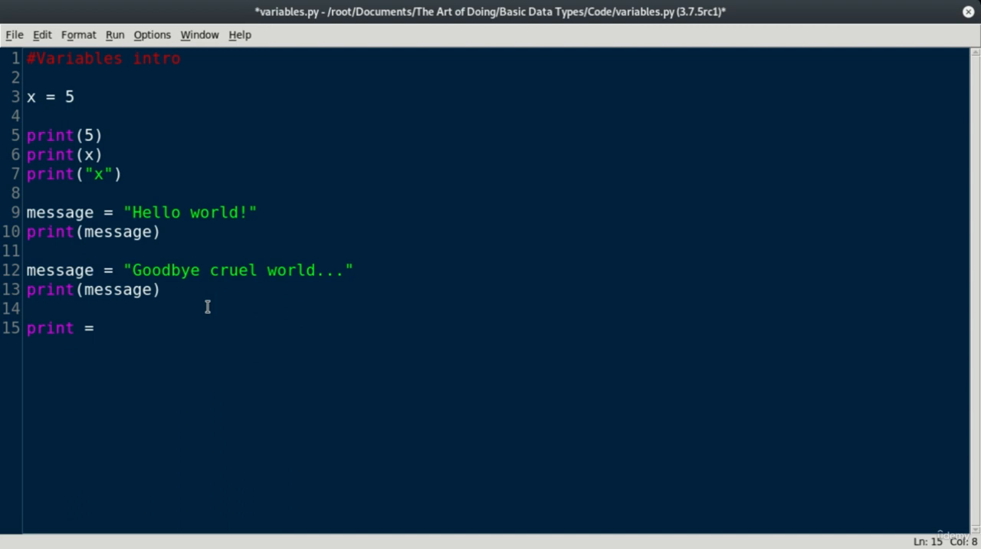
text(")
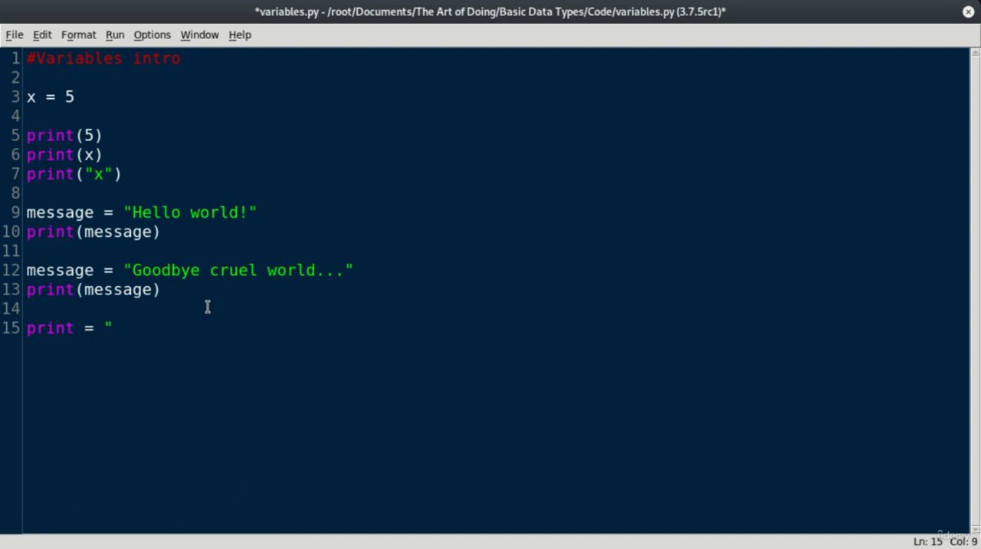
text(Happy dance.)
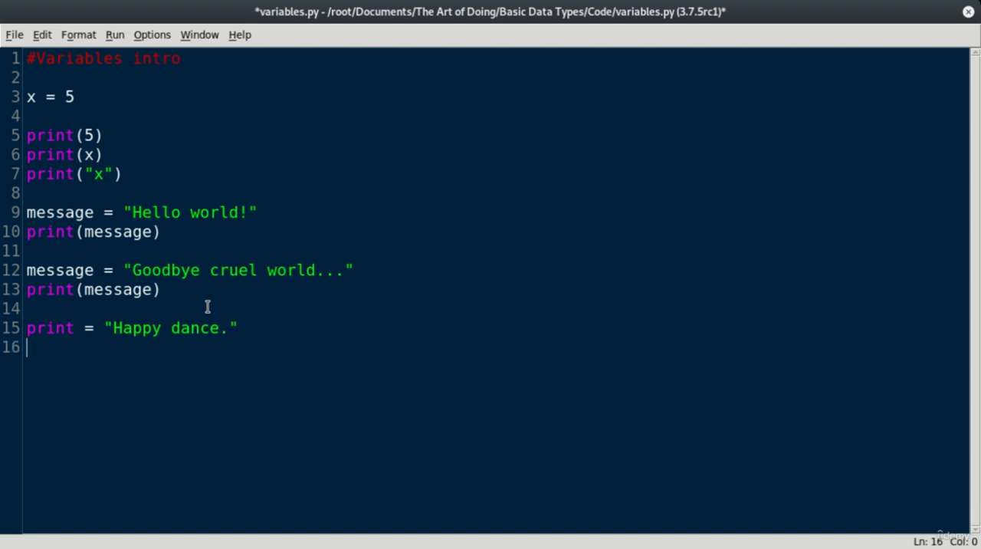
text(print(print)
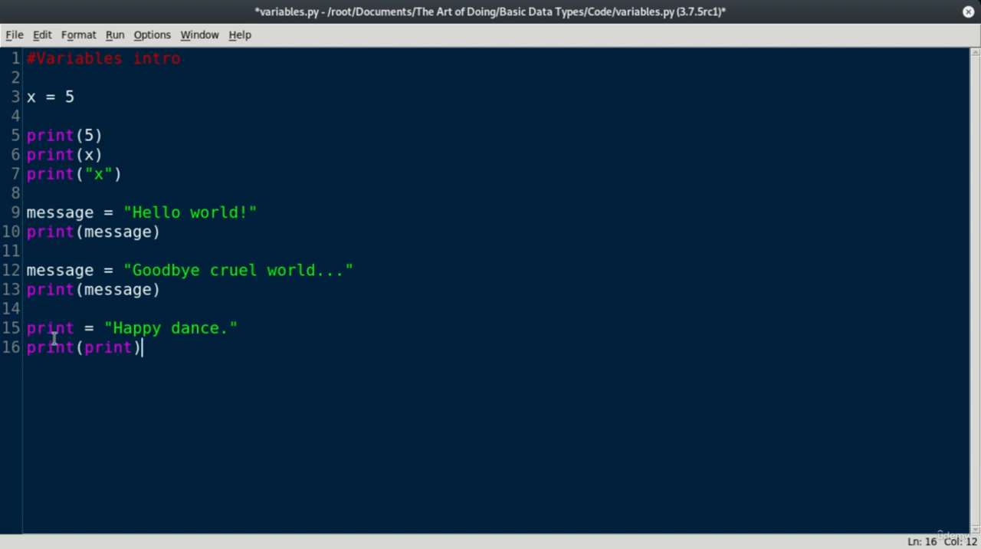
mouse_move(19, 328)
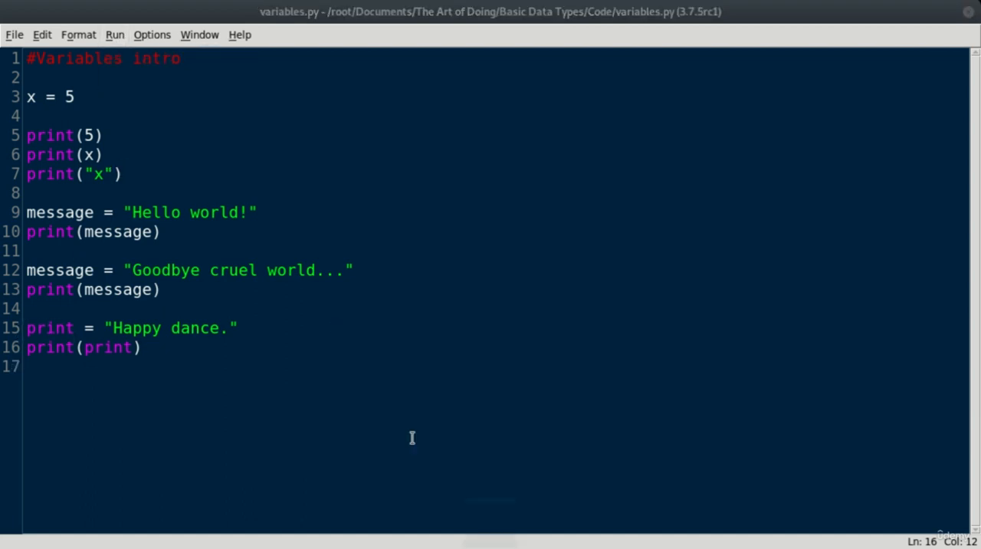
key(F5)
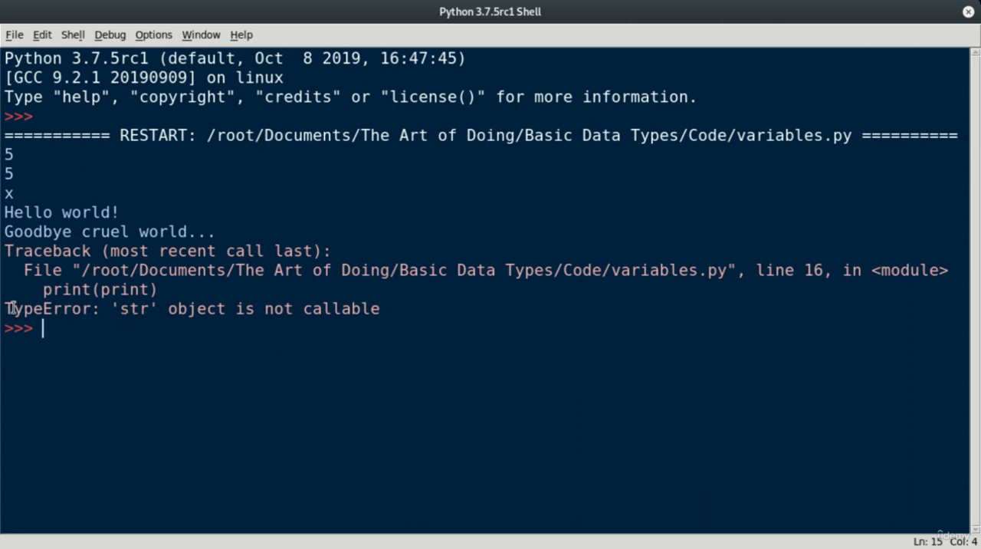
mouse_move(407, 307)
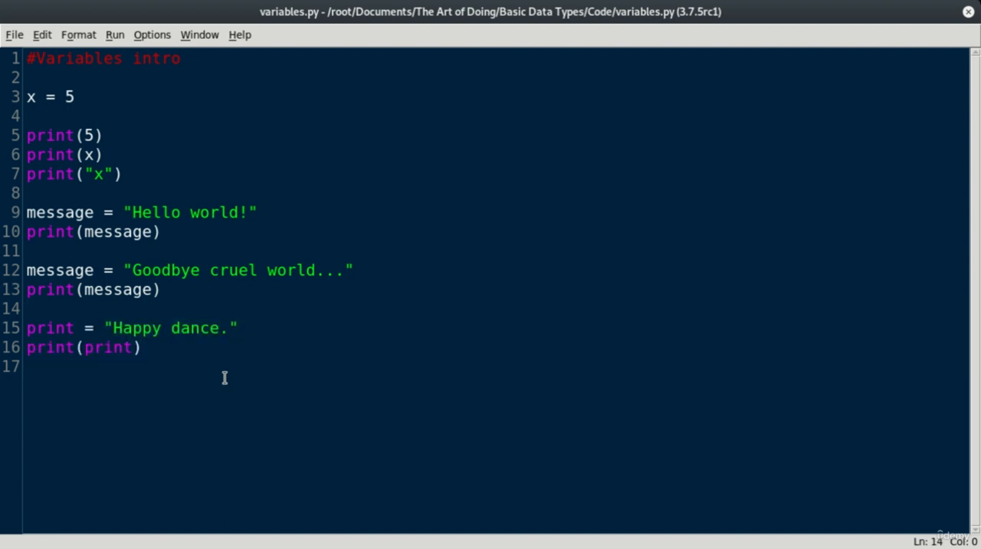
Add the comment #Bad idea to override built in names above the override lines
text(#)
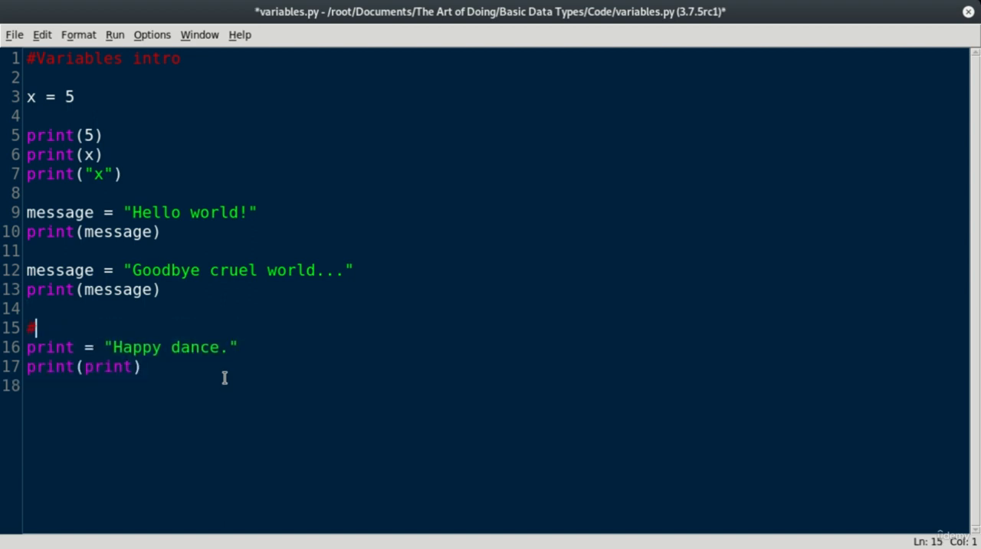
text(Bad i)
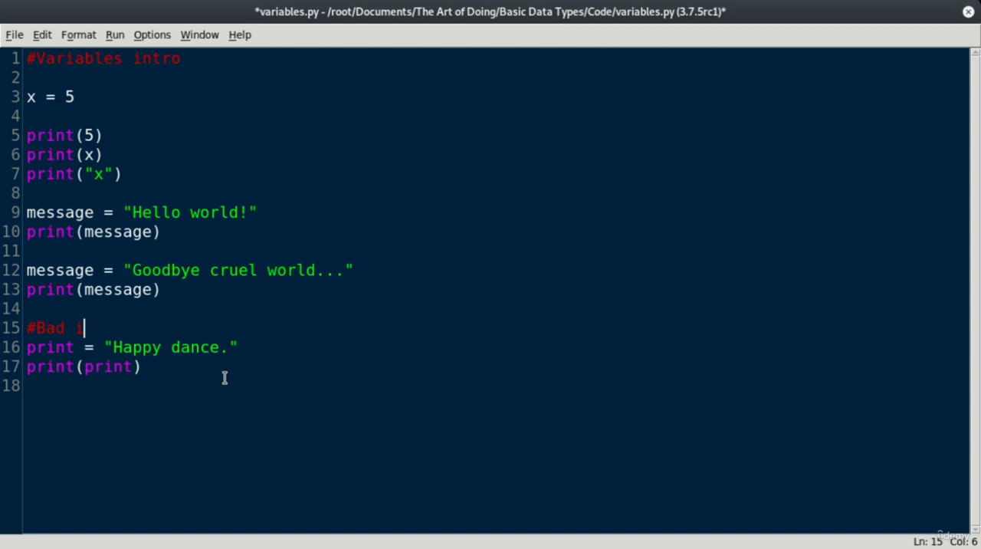
text(dea to override)
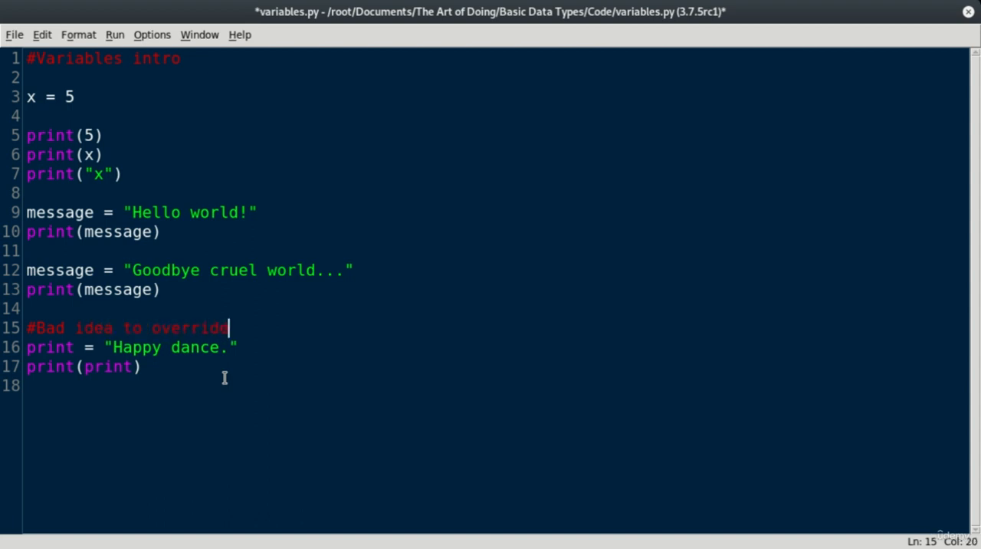
text(built in names)
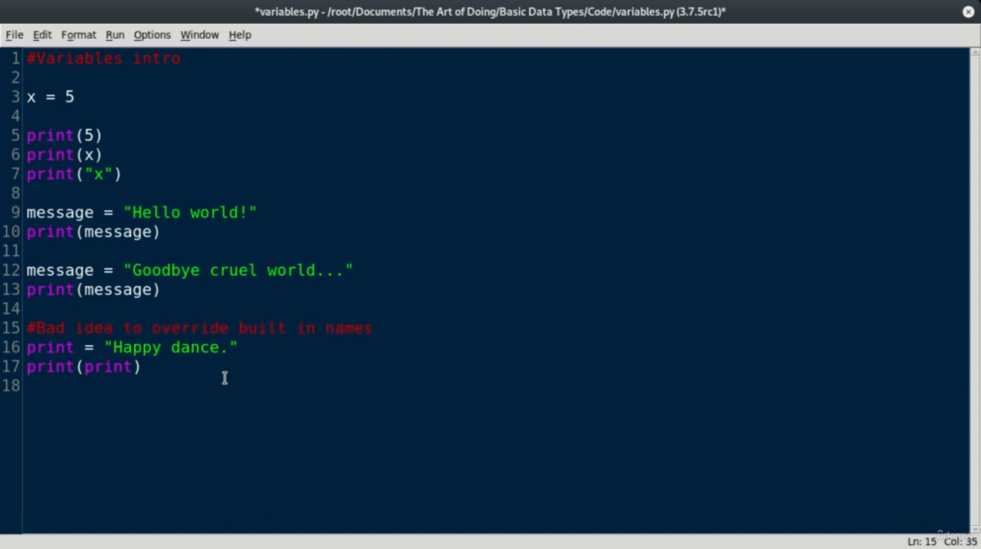
Comment out both print-override lines and rerun the script, confirming the save
click(98, 356)
text(#)
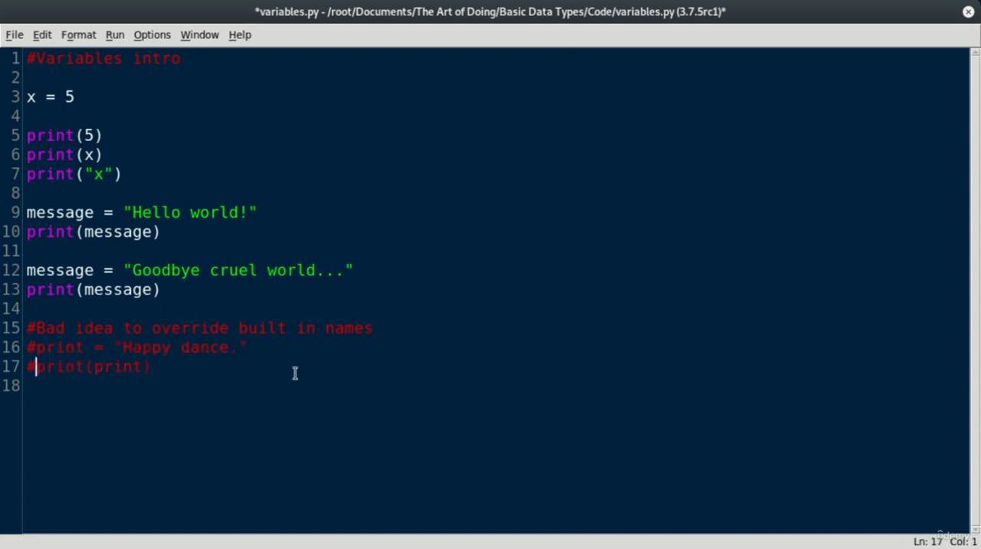
click(115, 34)
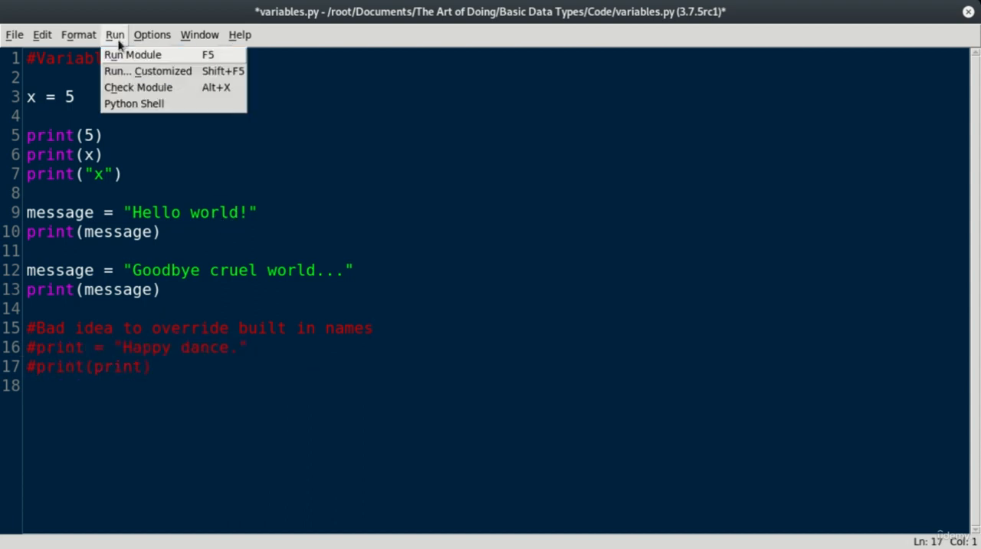
click(132, 54)
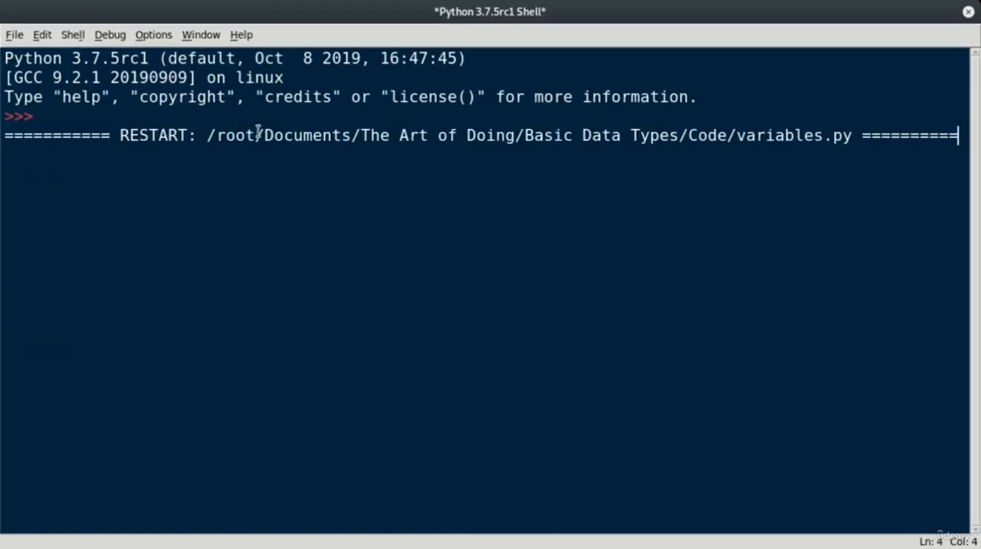
key(F5)
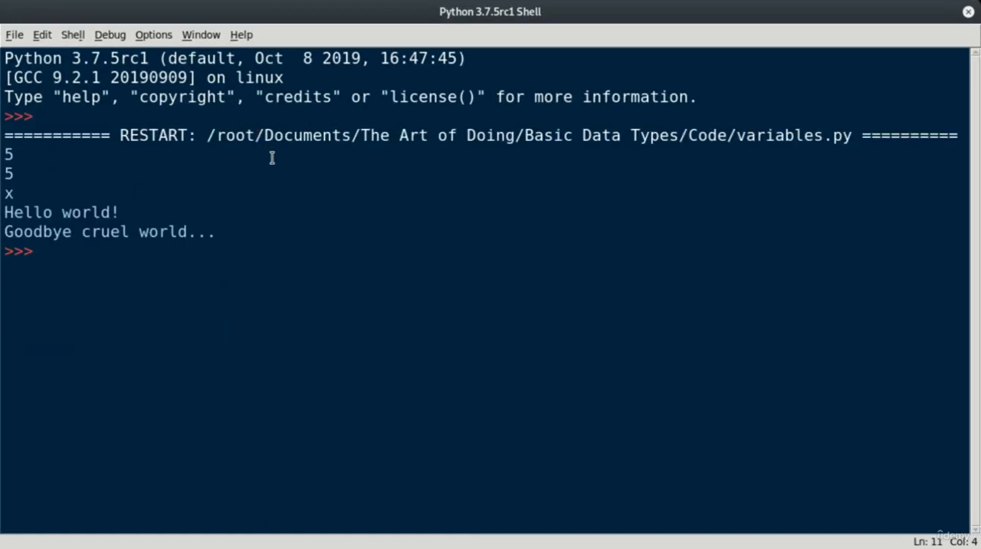